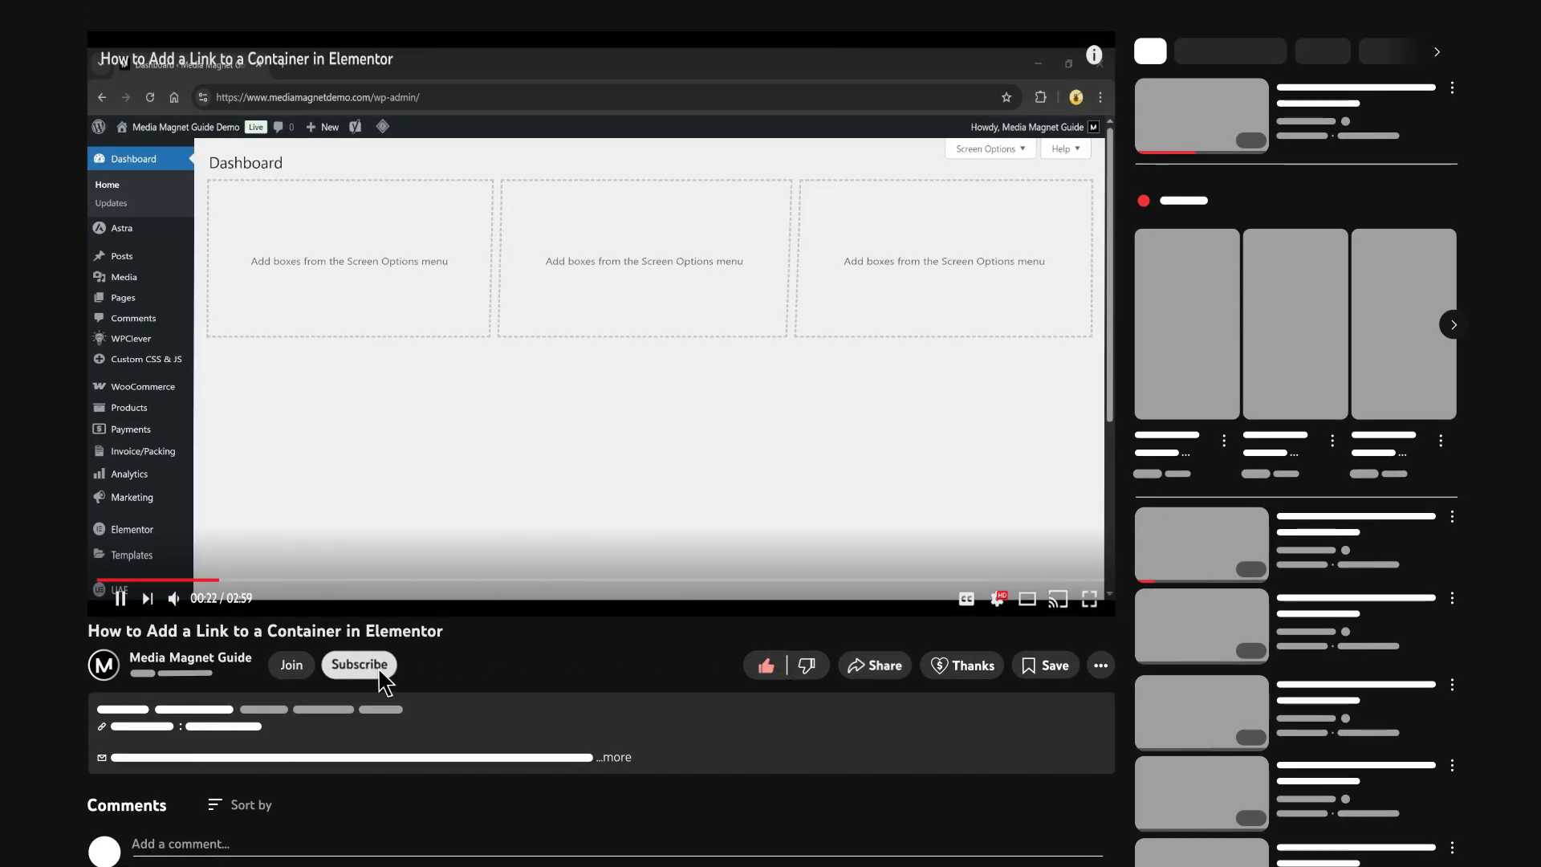
Step: Subscribe to the tutorial's YouTube channel and switch the video to full screen
left_click(358, 665)
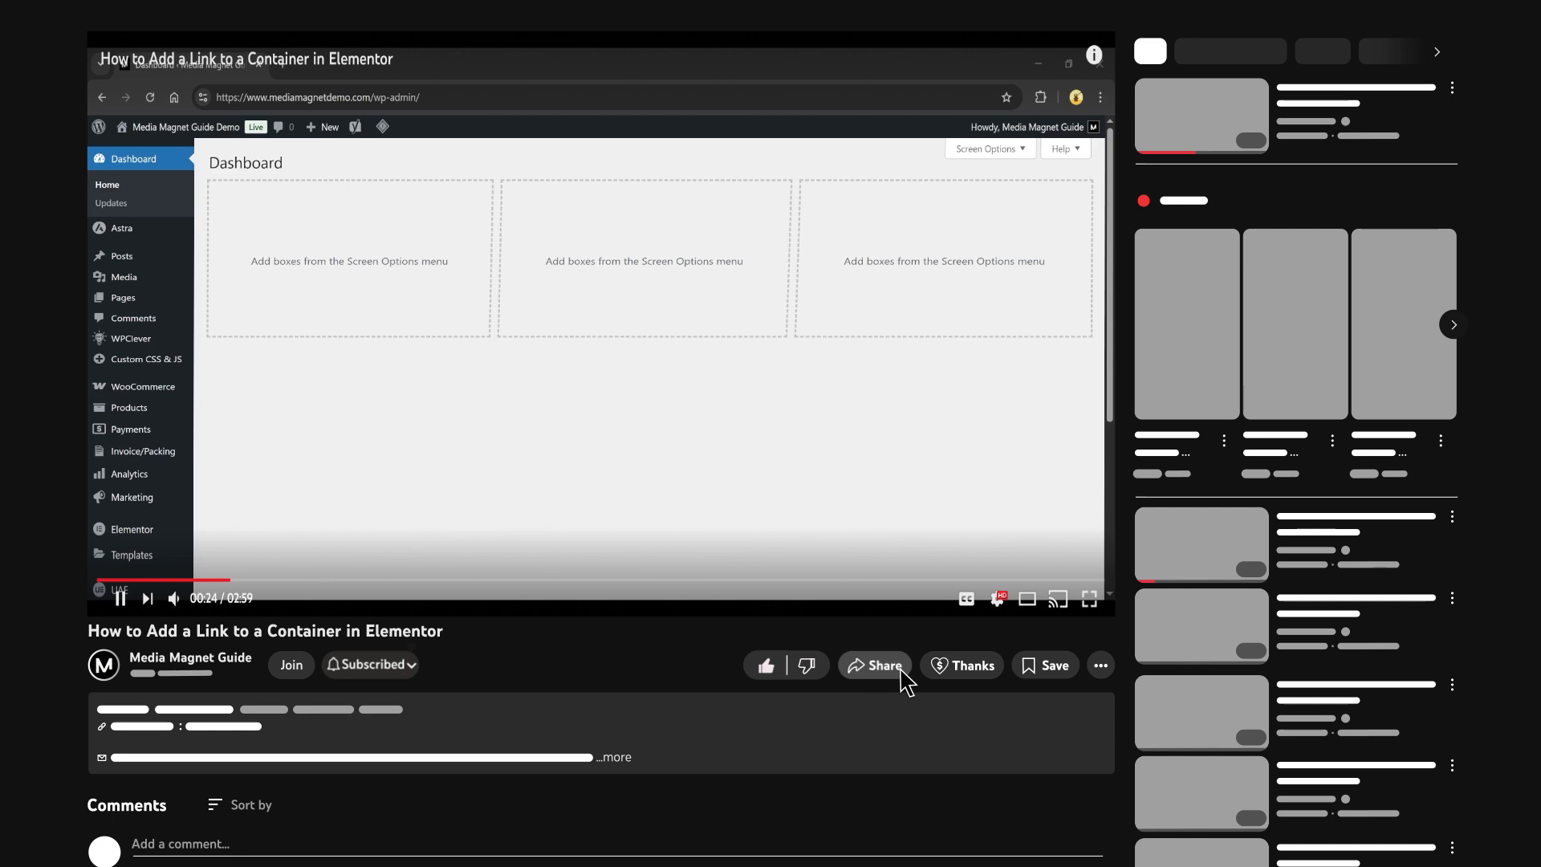
mouse_move(1074, 610)
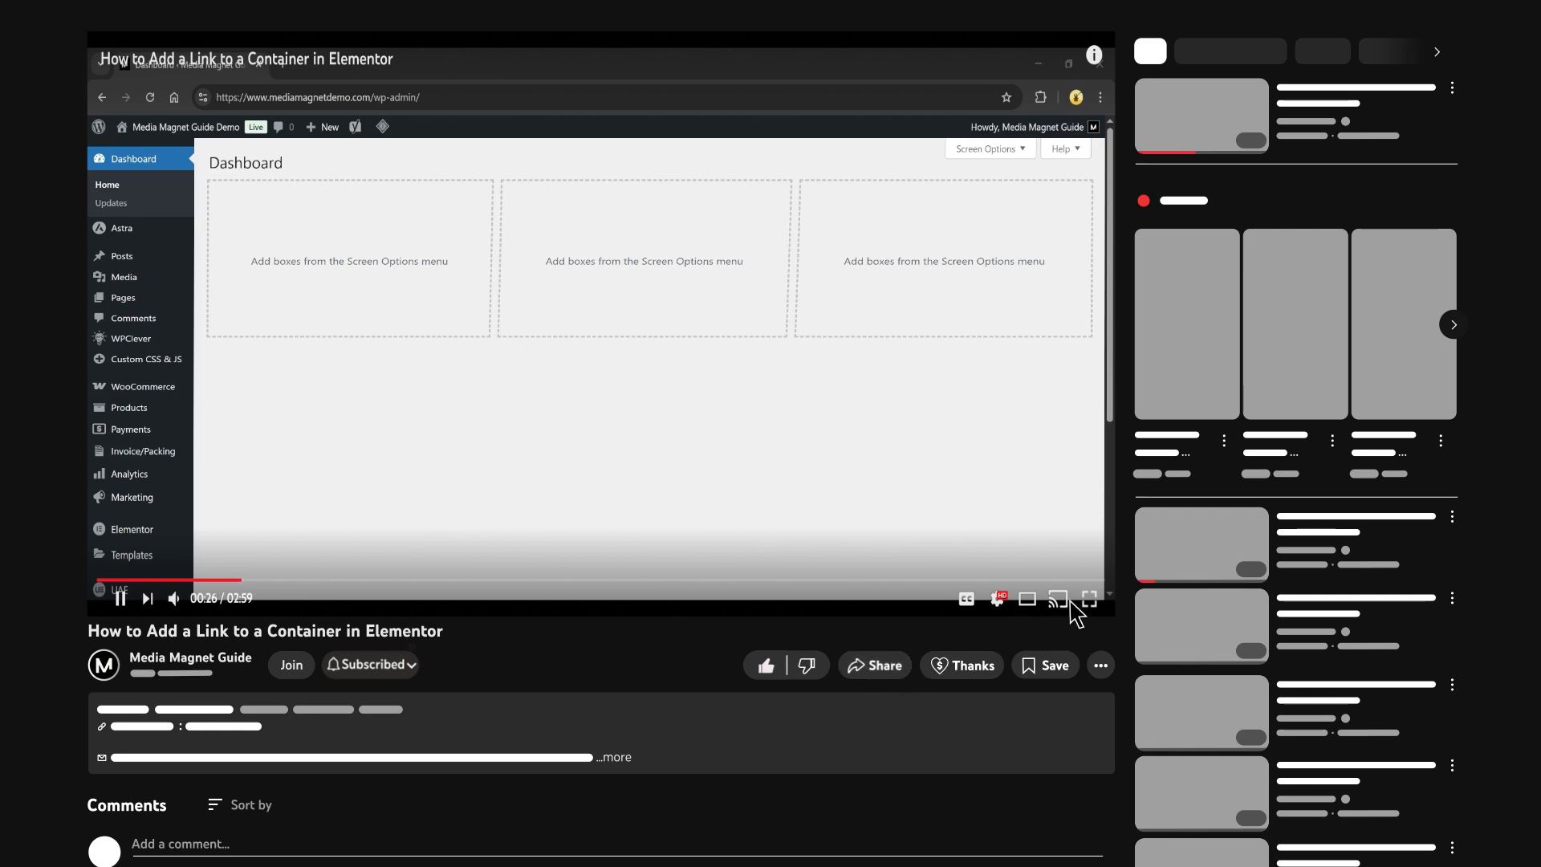
left_click(1087, 599)
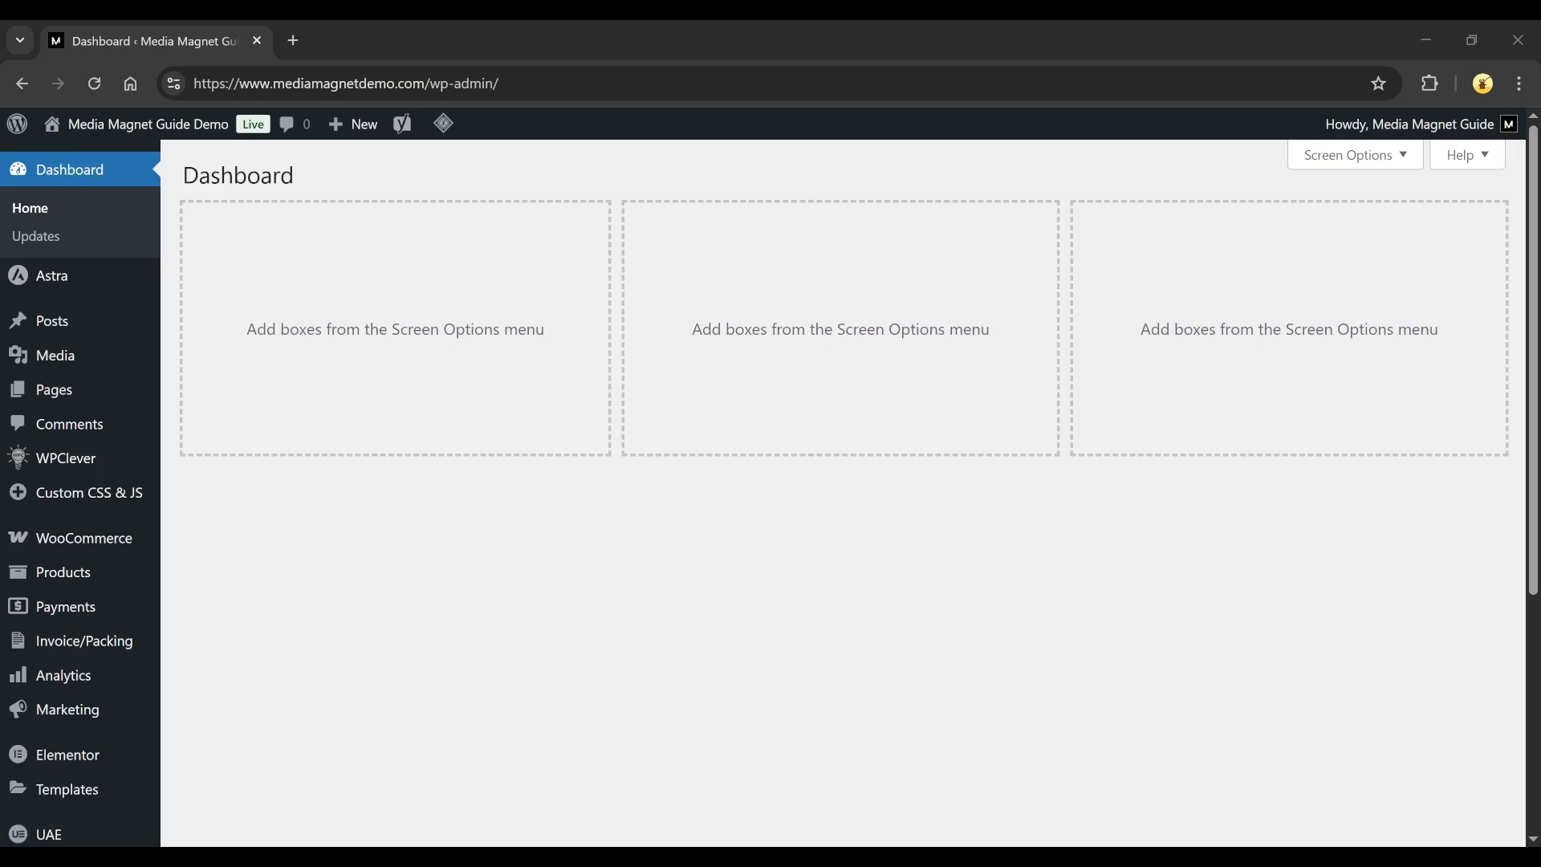
Step: From Pages in the admin sidebar, launch the Home page in the Elementor editor
left_click(55, 389)
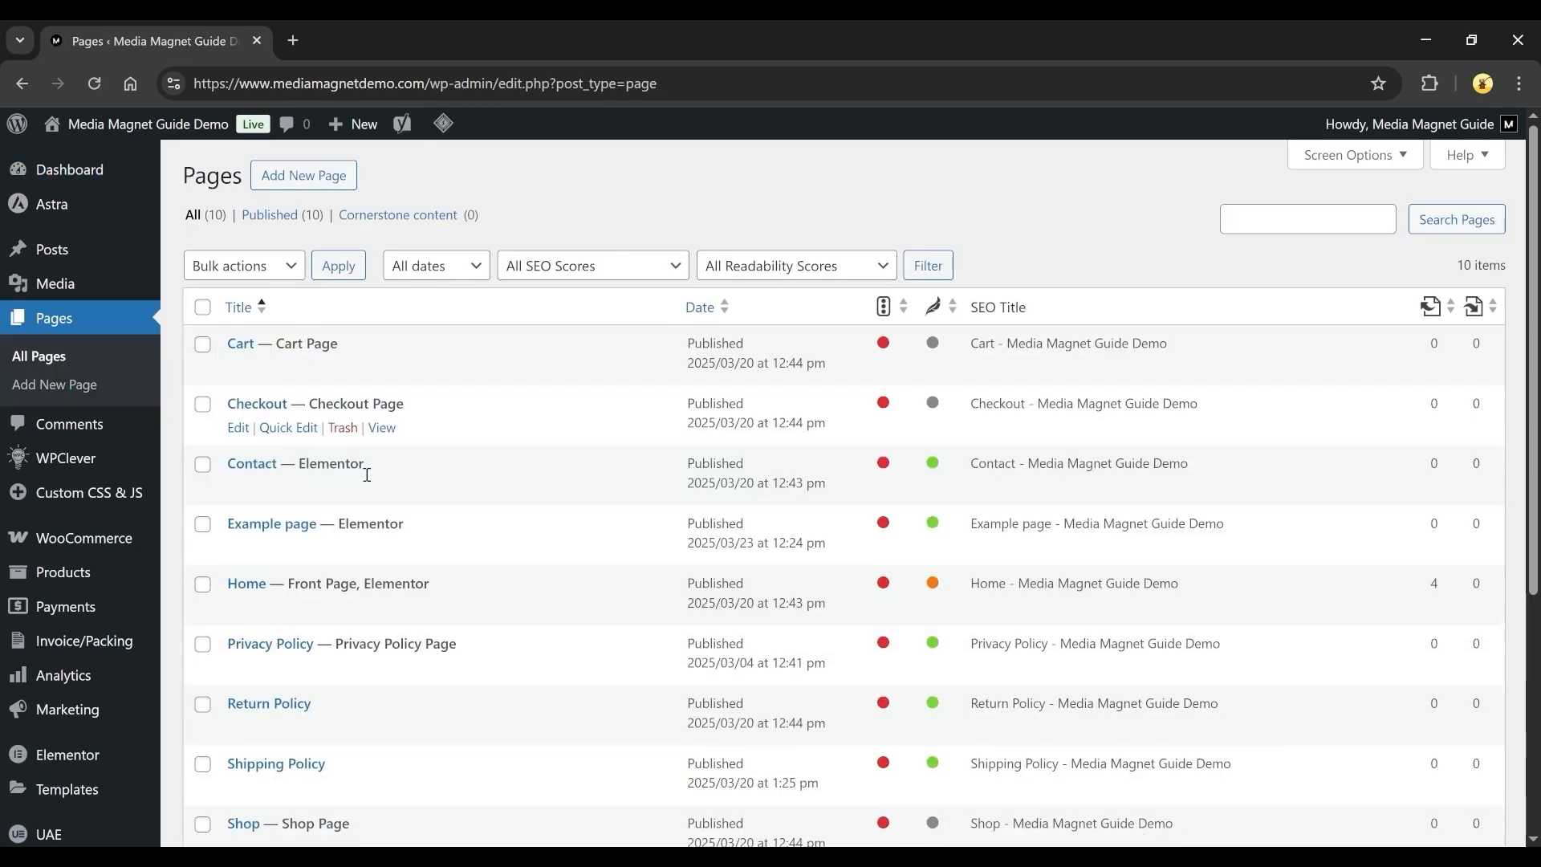
mouse_move(246, 583)
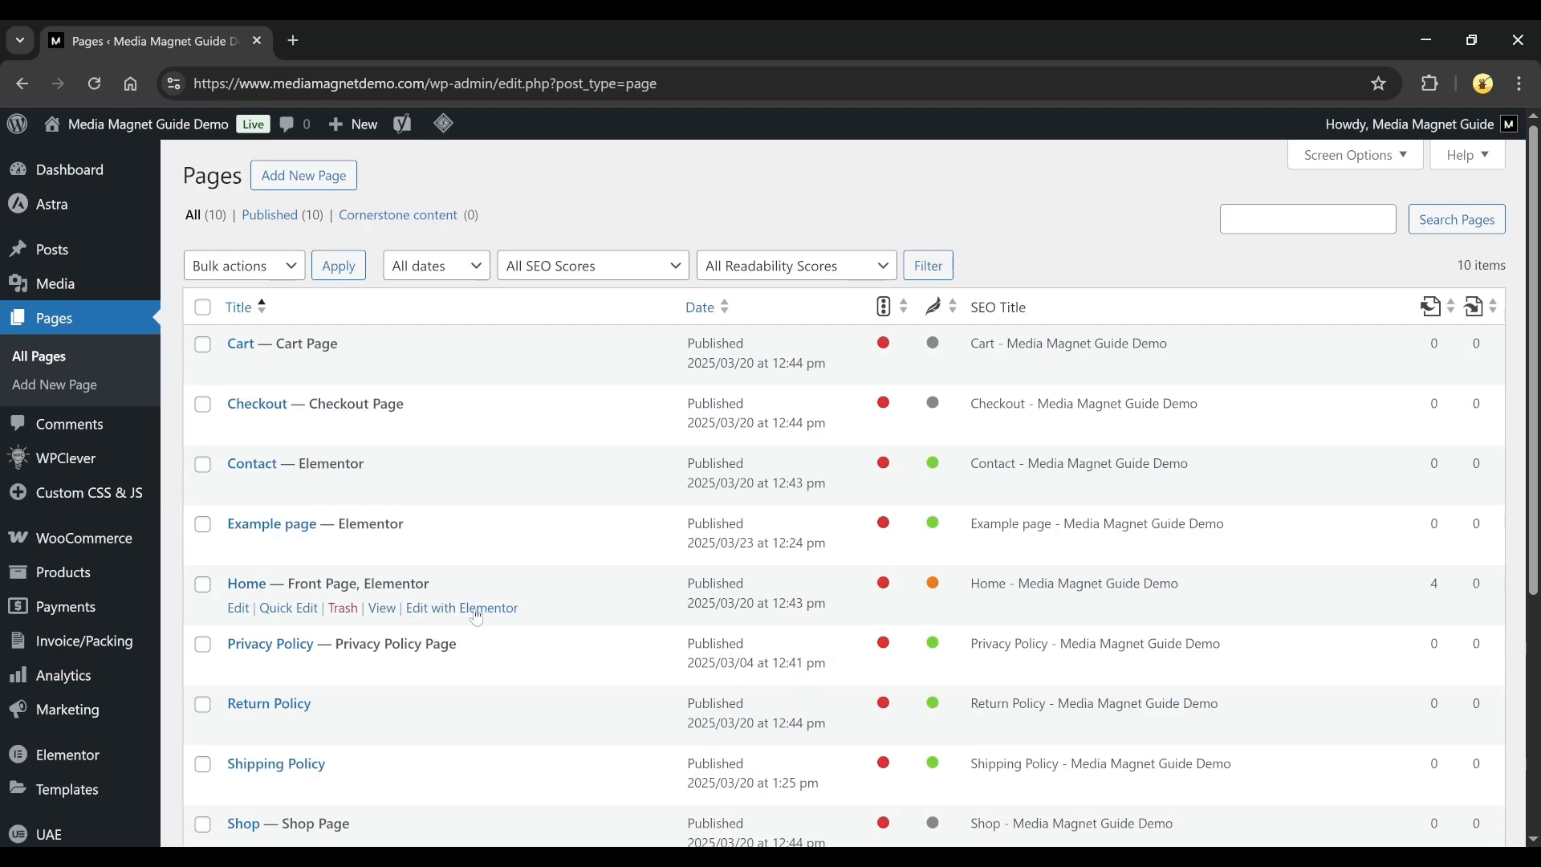
left_click(460, 607)
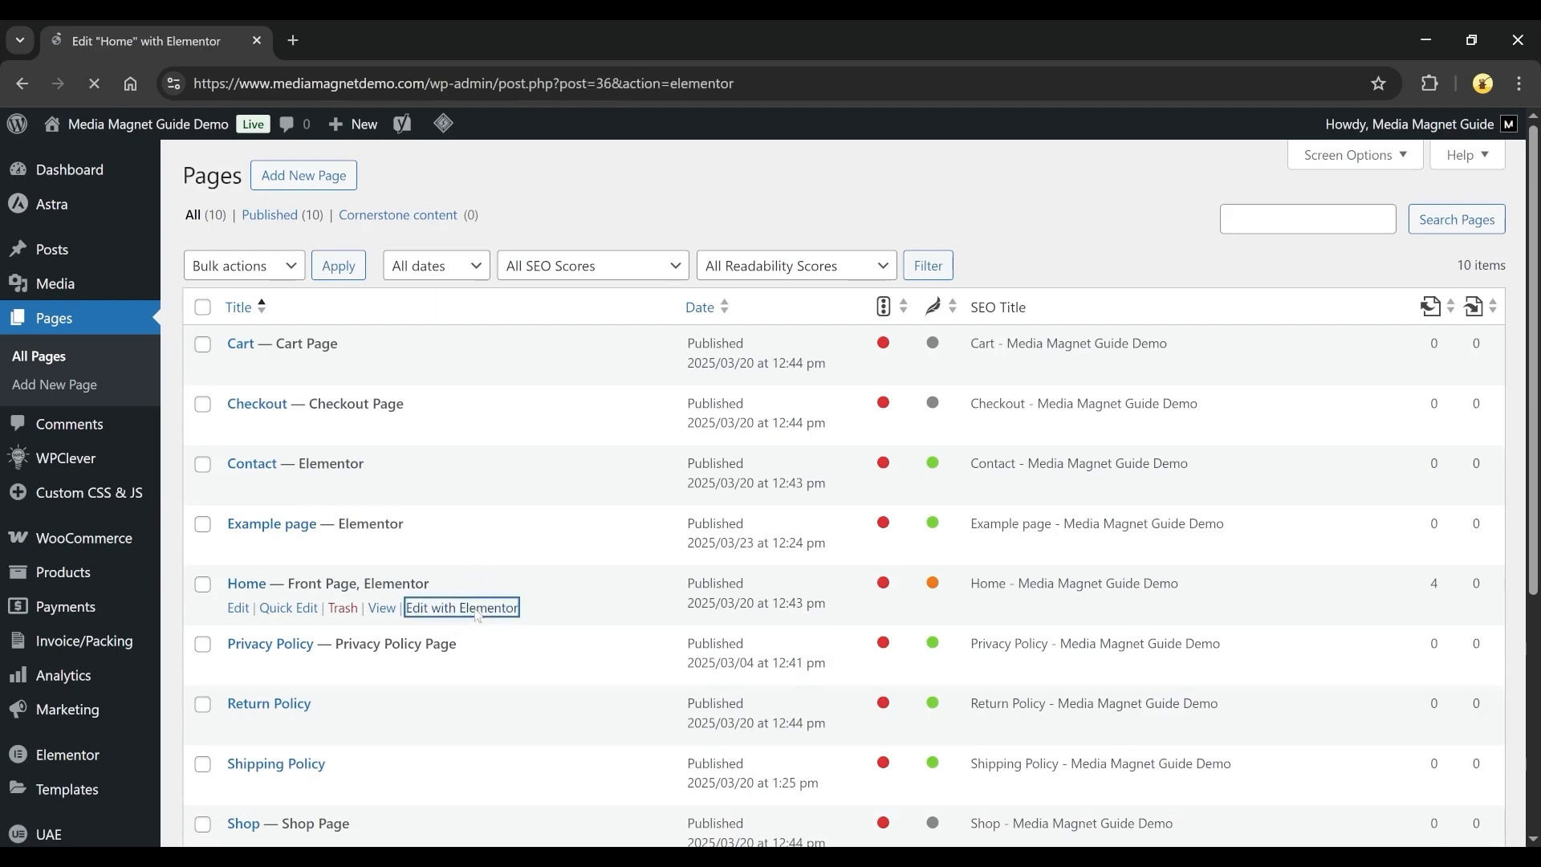
left_click(461, 607)
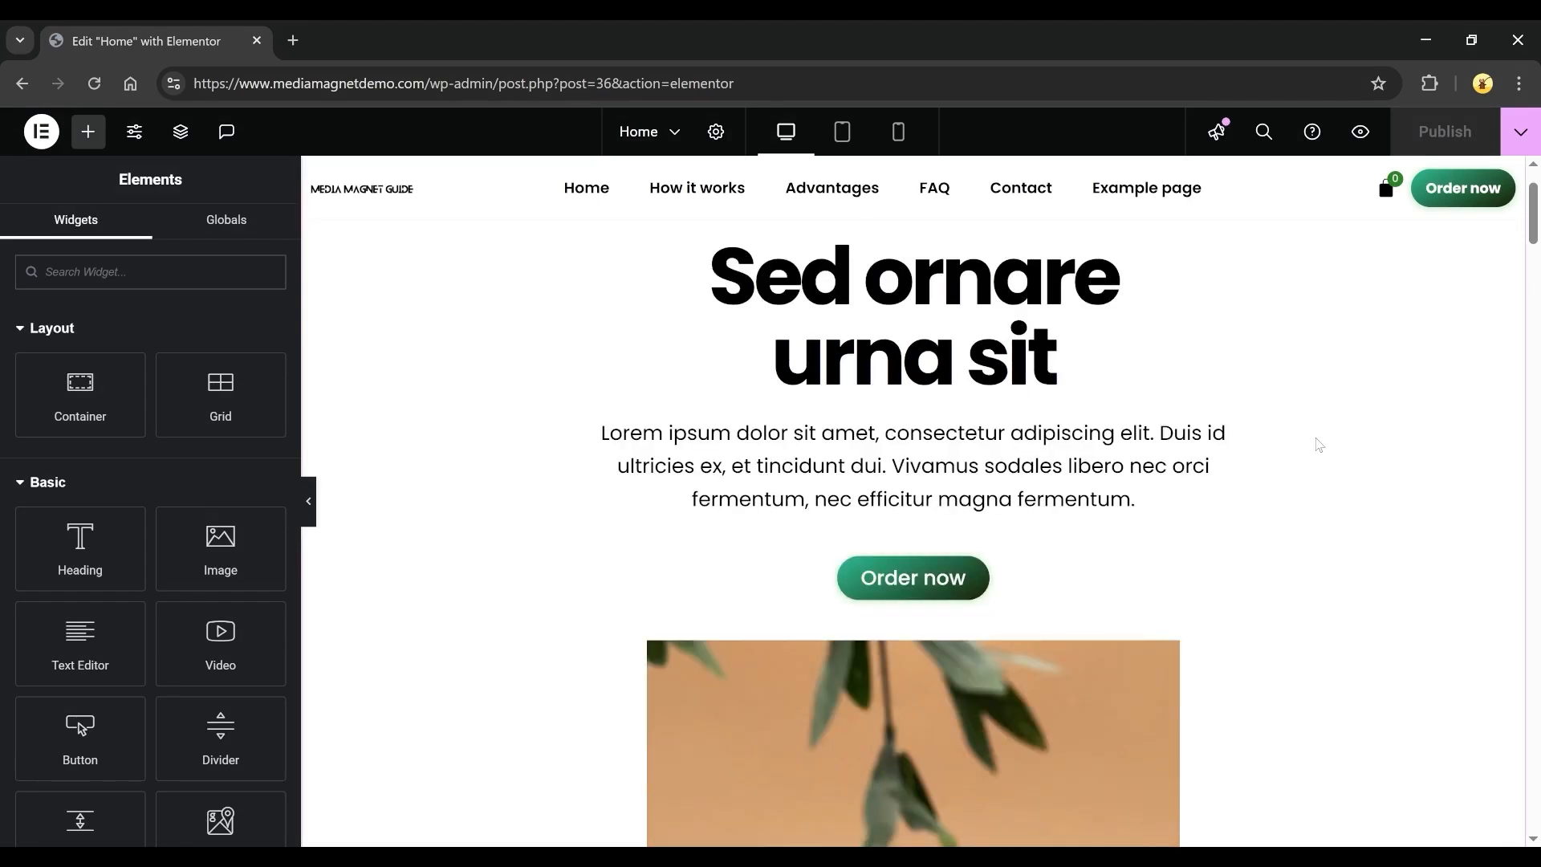
Step: Select the 'Link to example page' container and reach its Additional Options to set HTML Tag to 'a (link)'
scroll("down", 3)
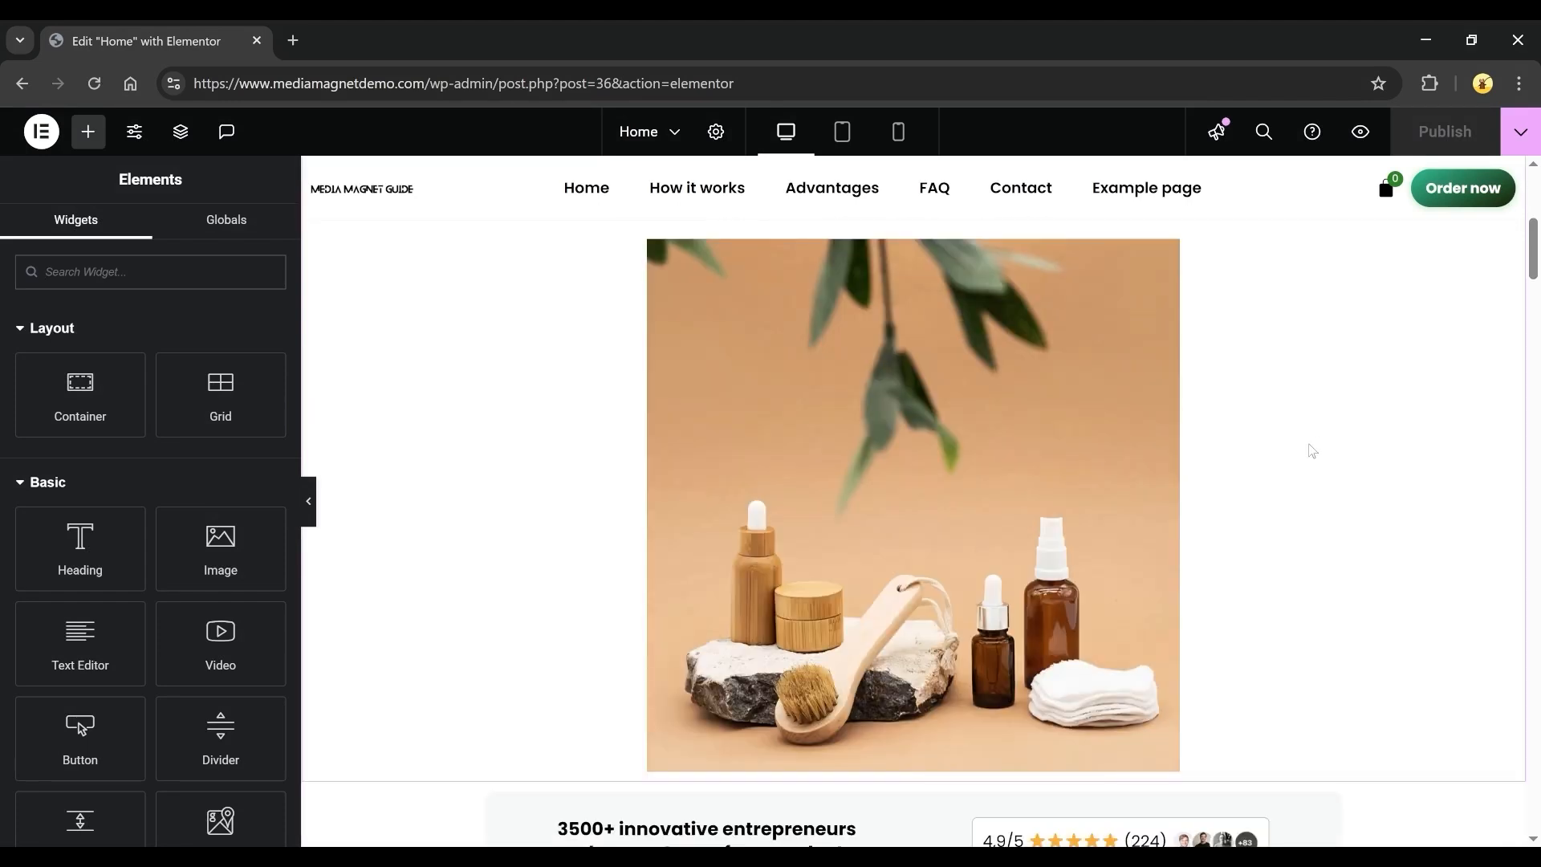
scroll("down", 3)
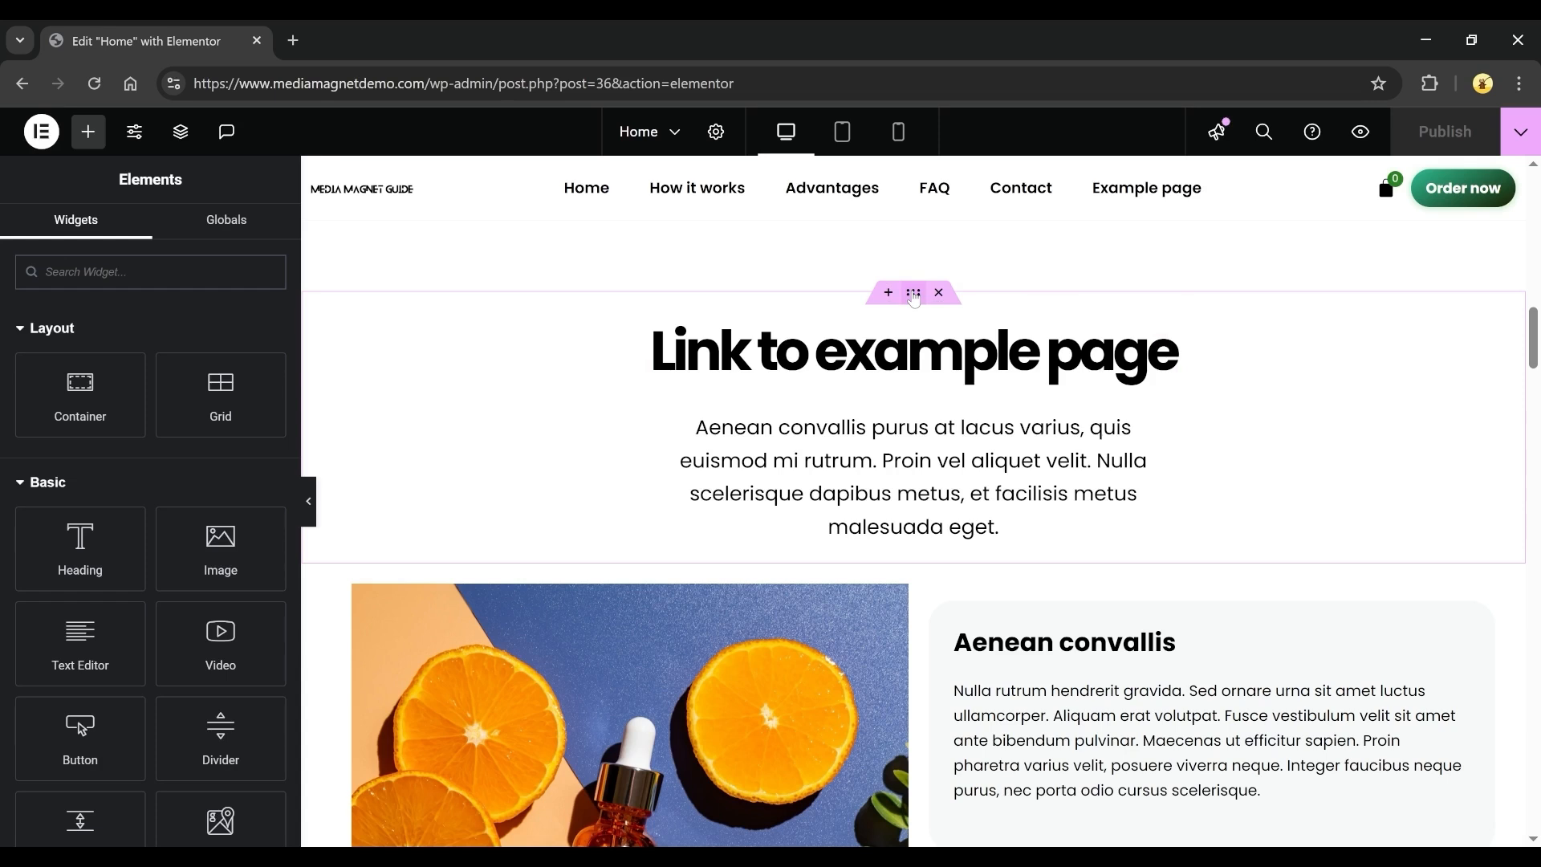
left_click(912, 292)
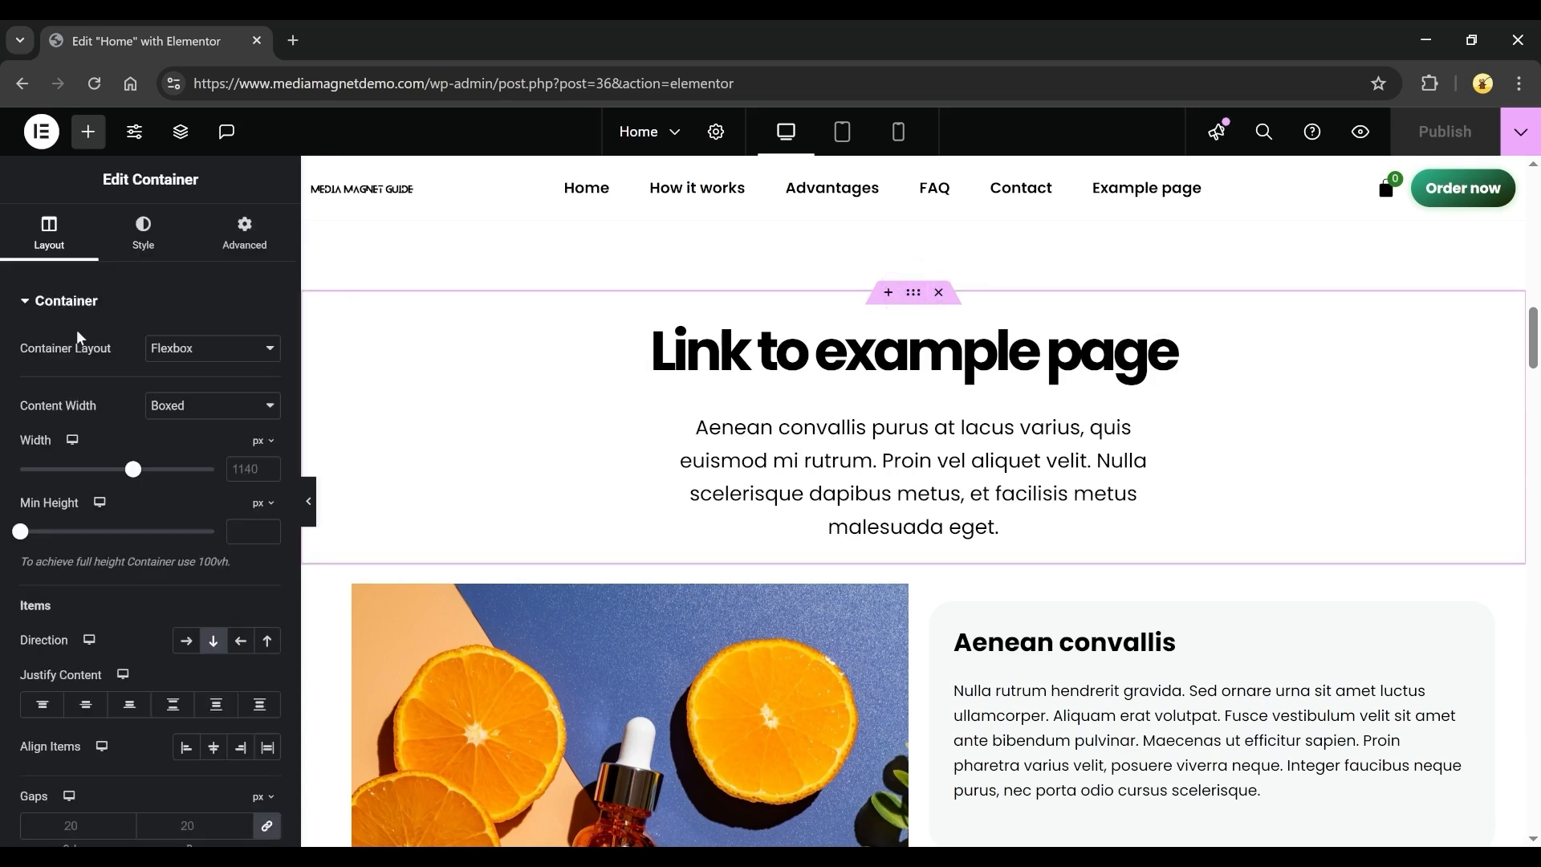
mouse_move(98, 422)
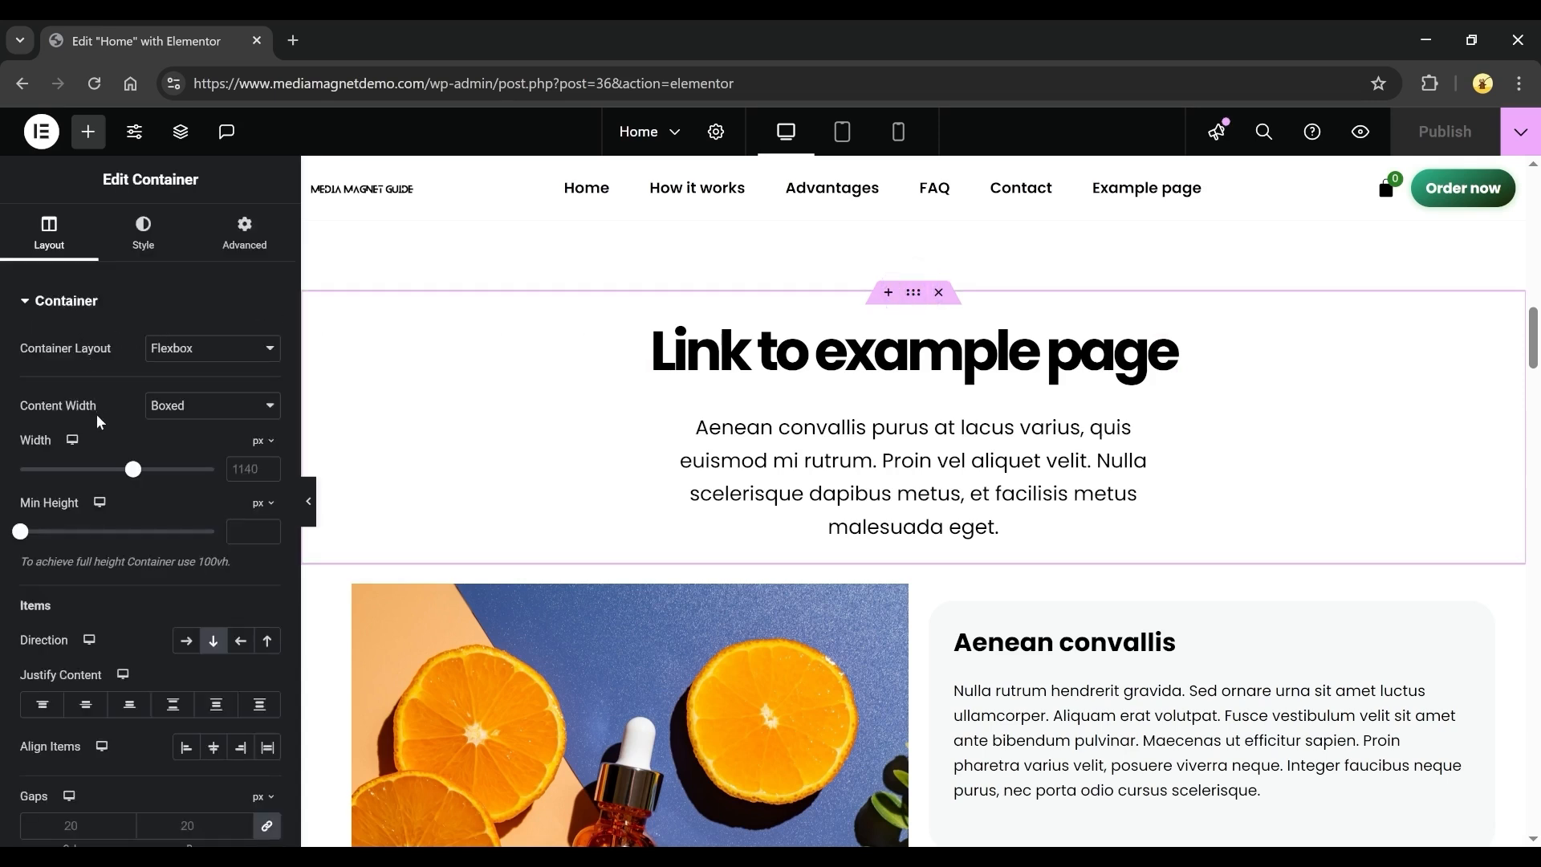
scroll("down", 3)
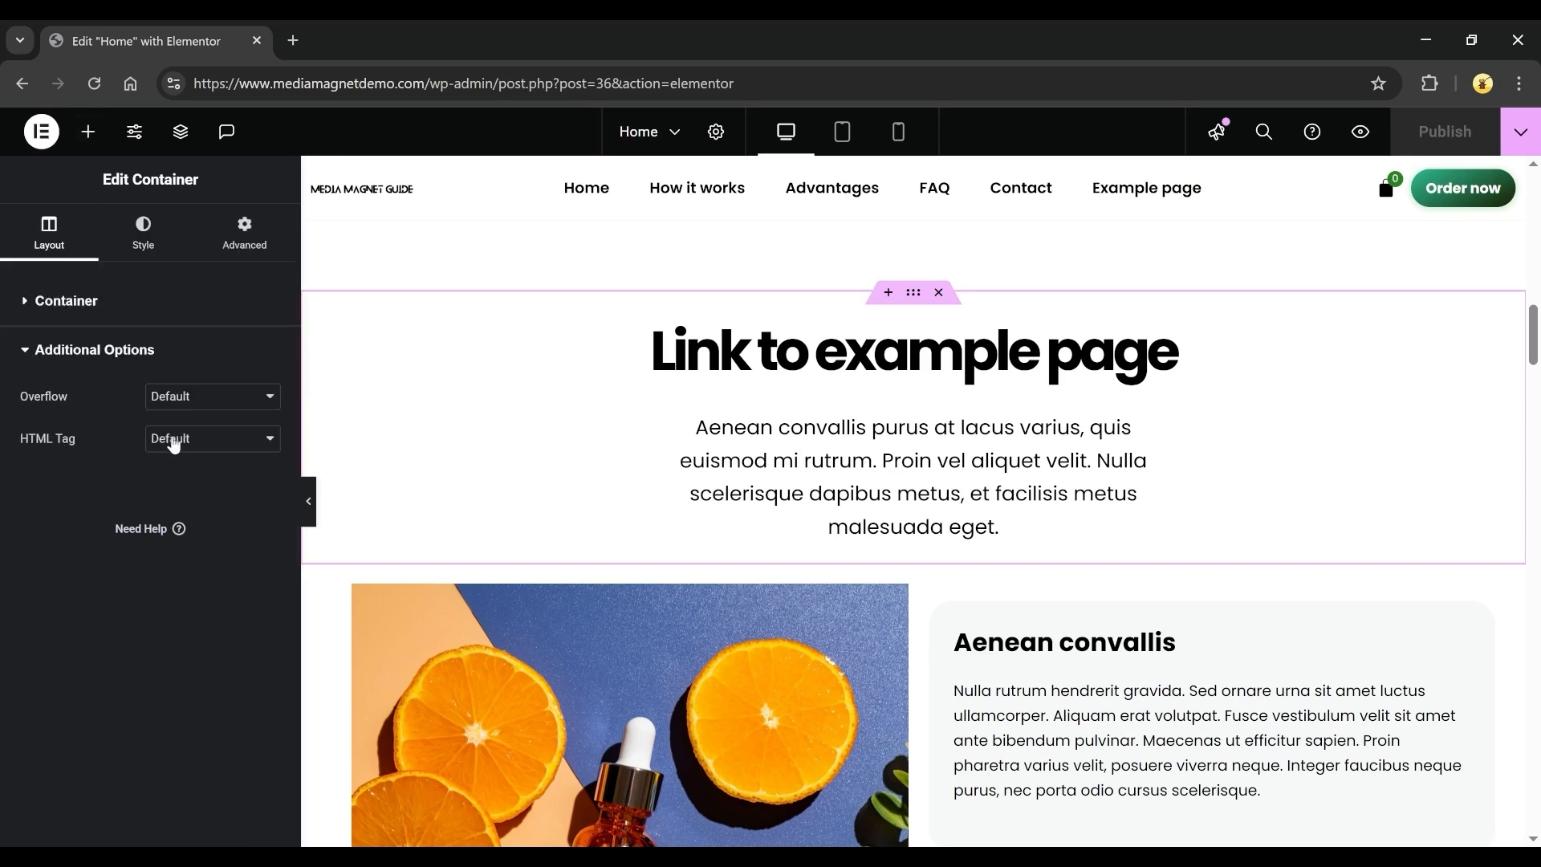
mouse_move(175, 689)
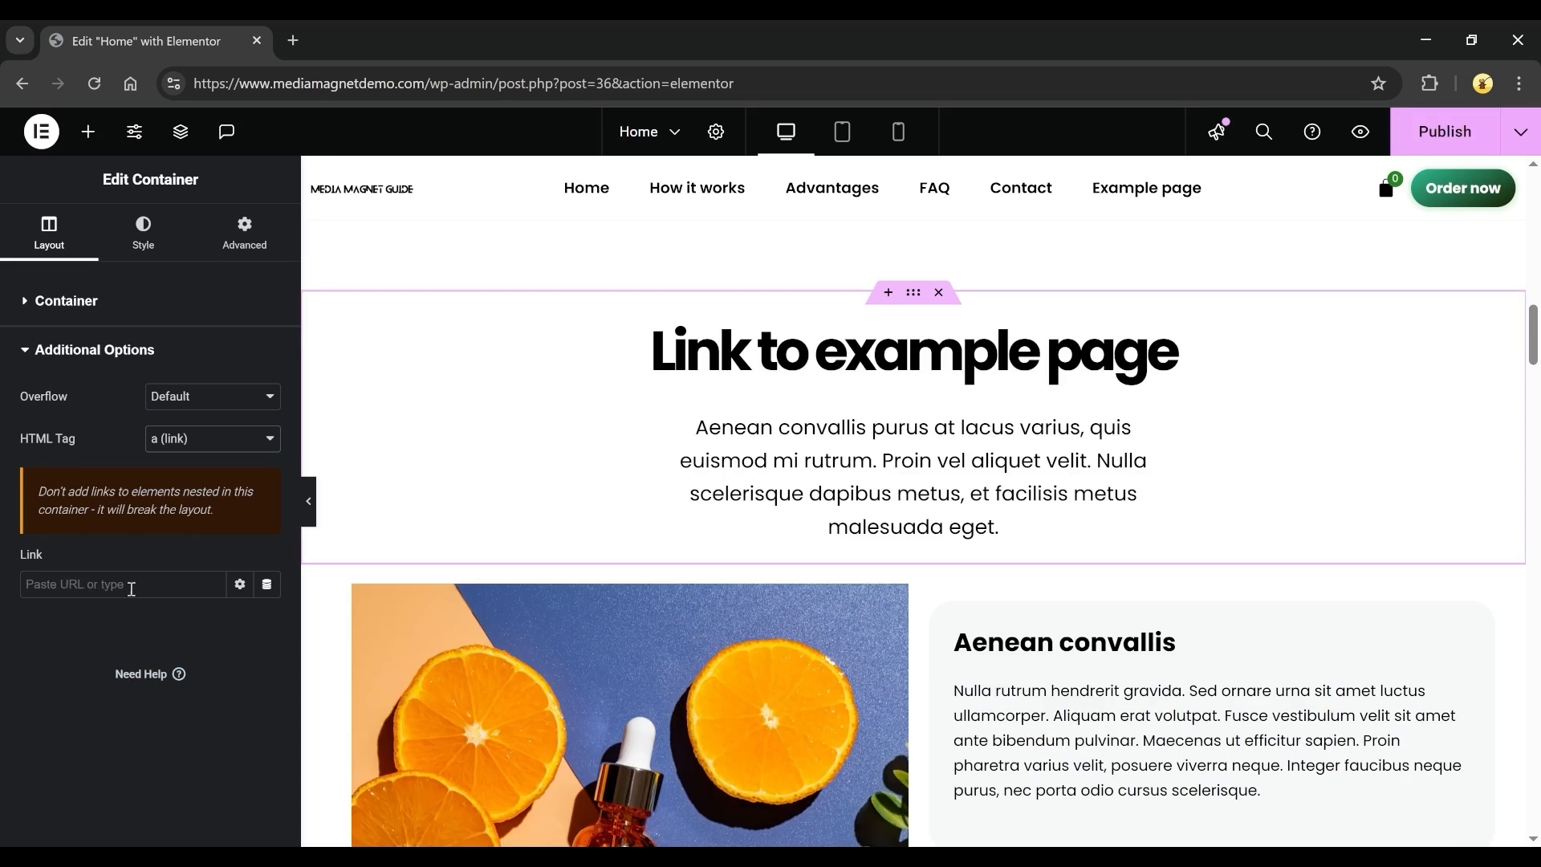
mouse_move(265, 585)
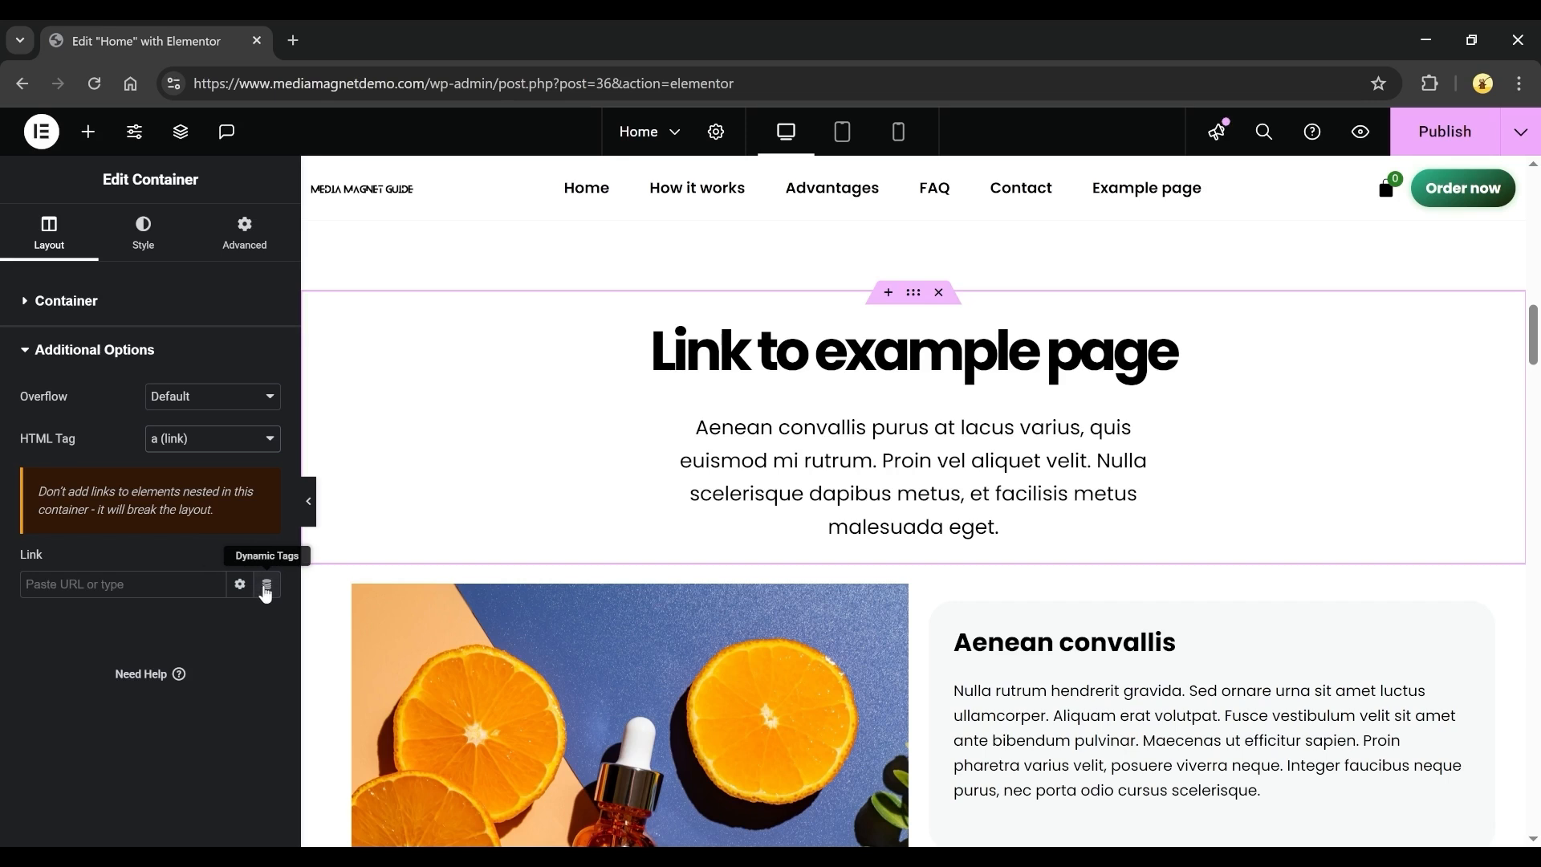
Step: Set the link to an internal Content URL, search 'exam' and choose Example page as the target
left_click(267, 584)
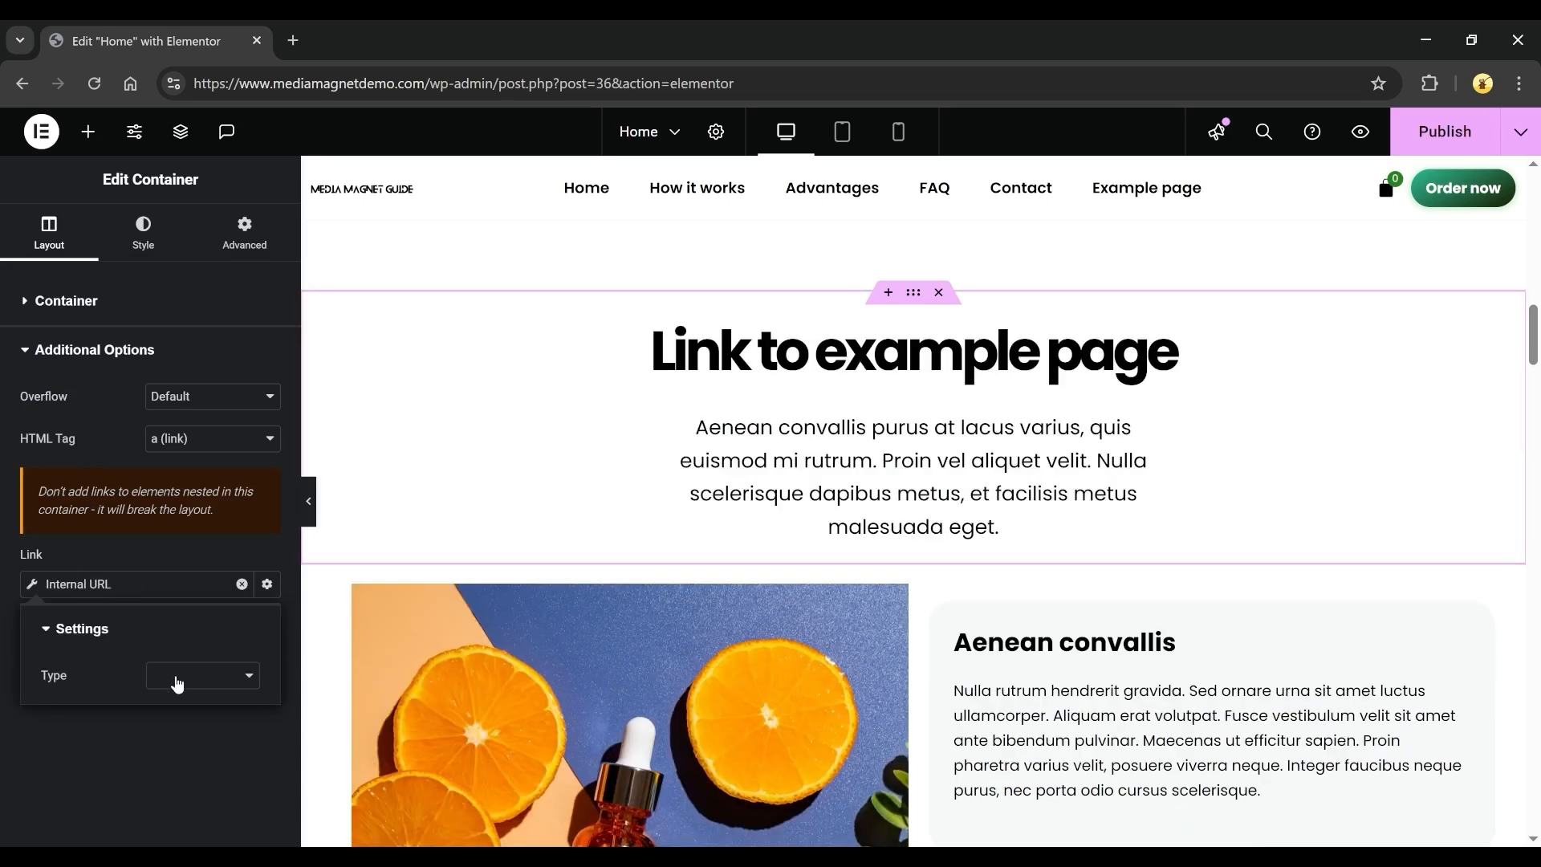
left_click(202, 676)
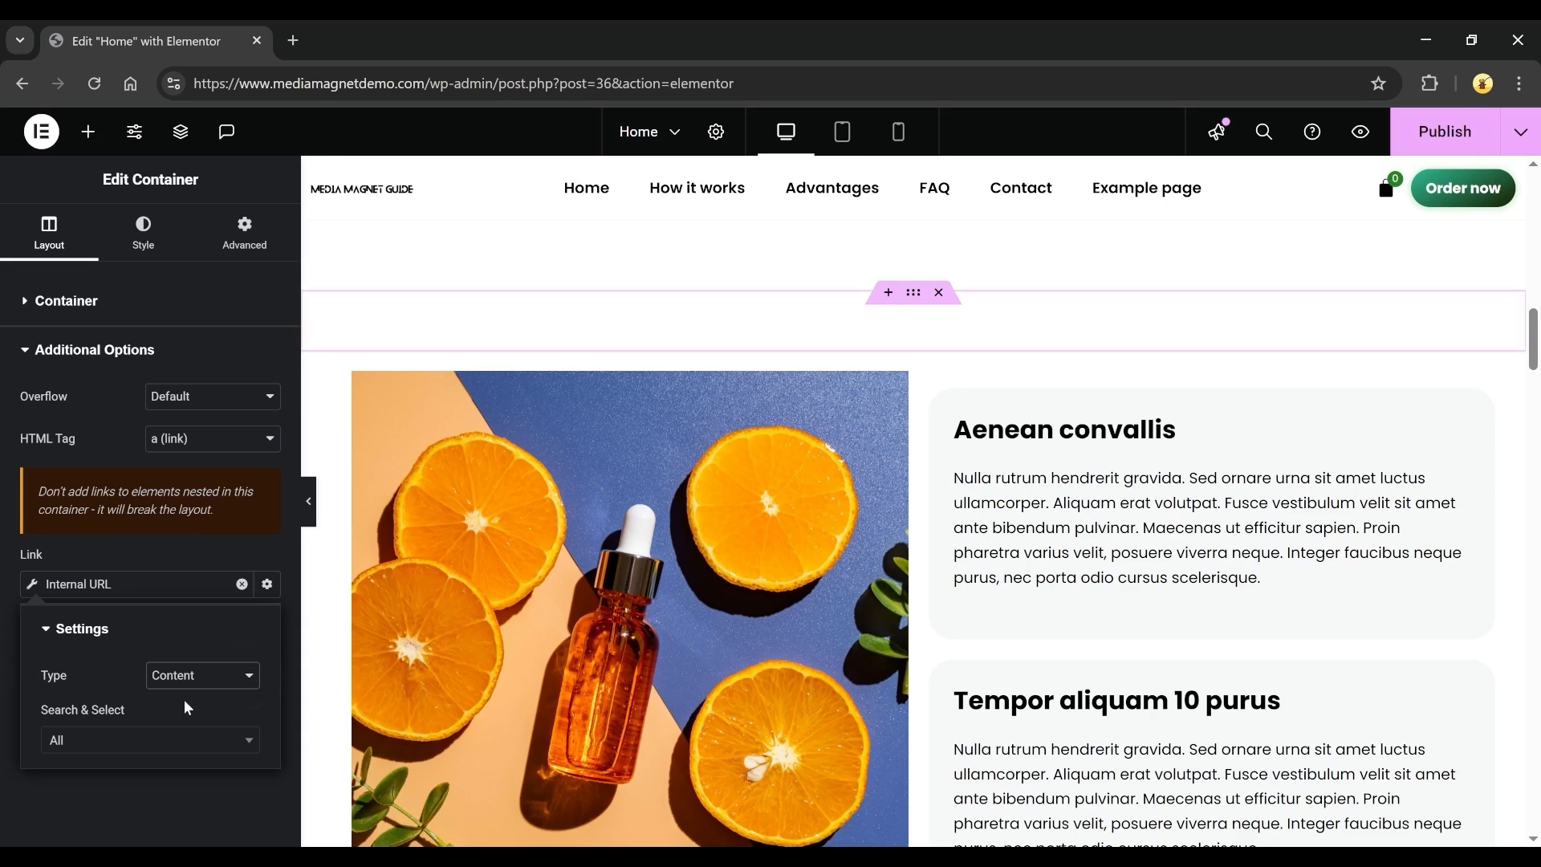
mouse_move(111, 750)
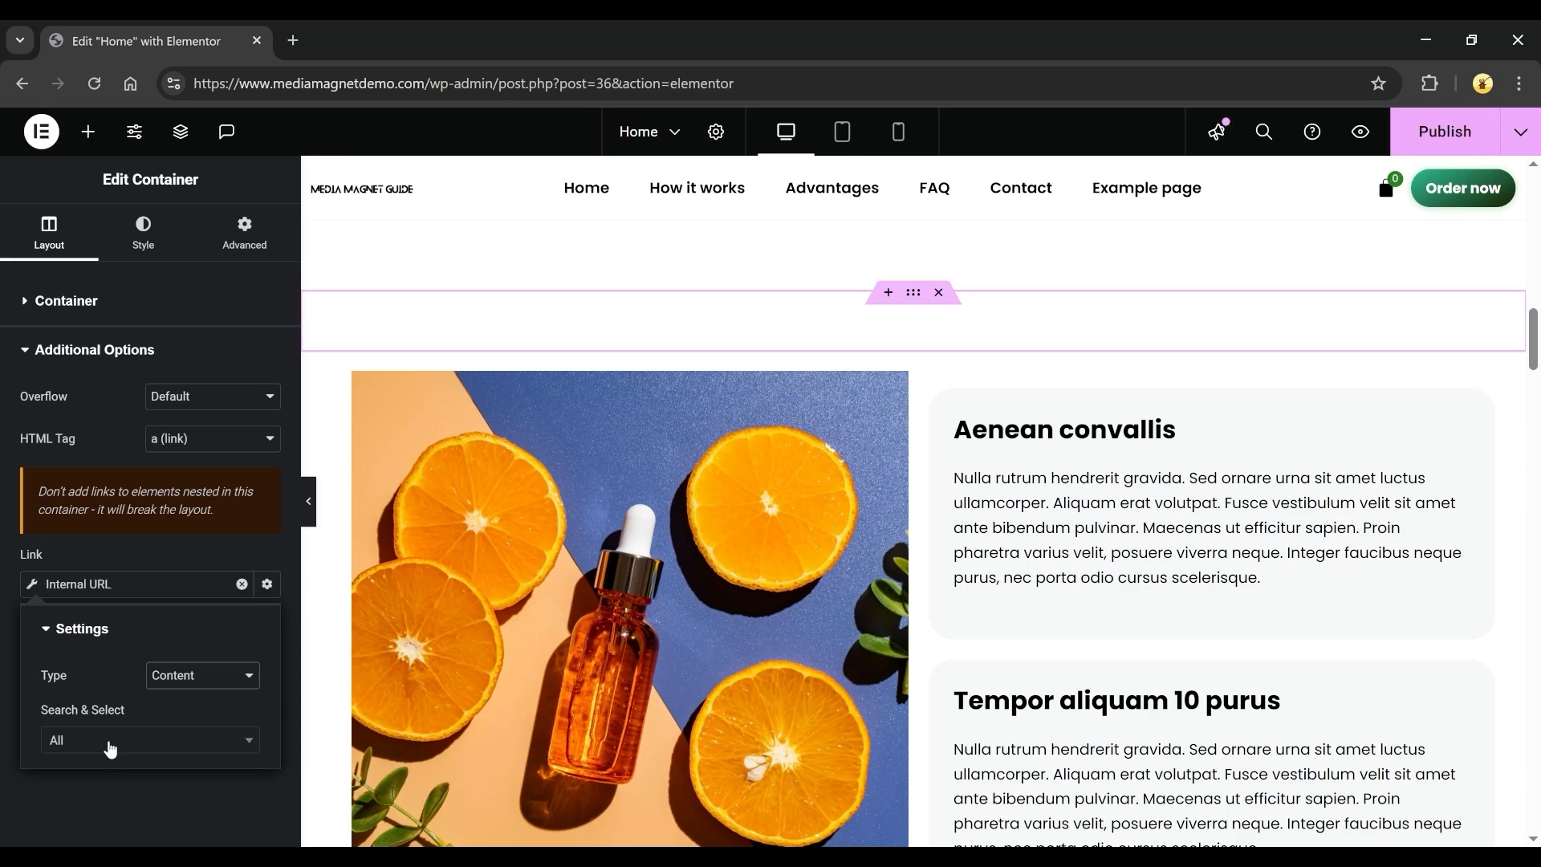
left_click(148, 742)
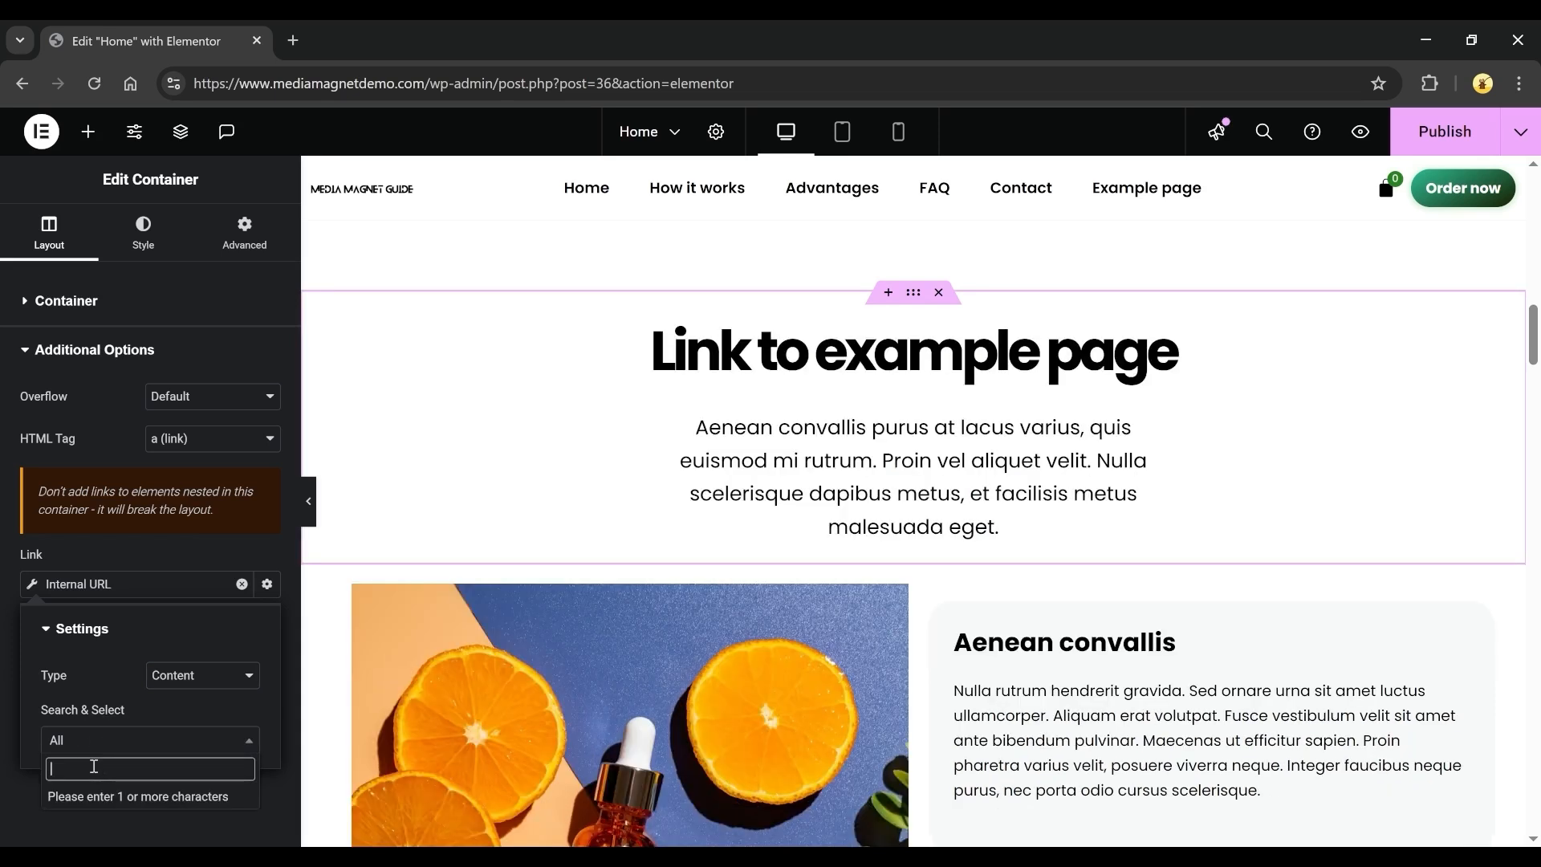
type("exam")
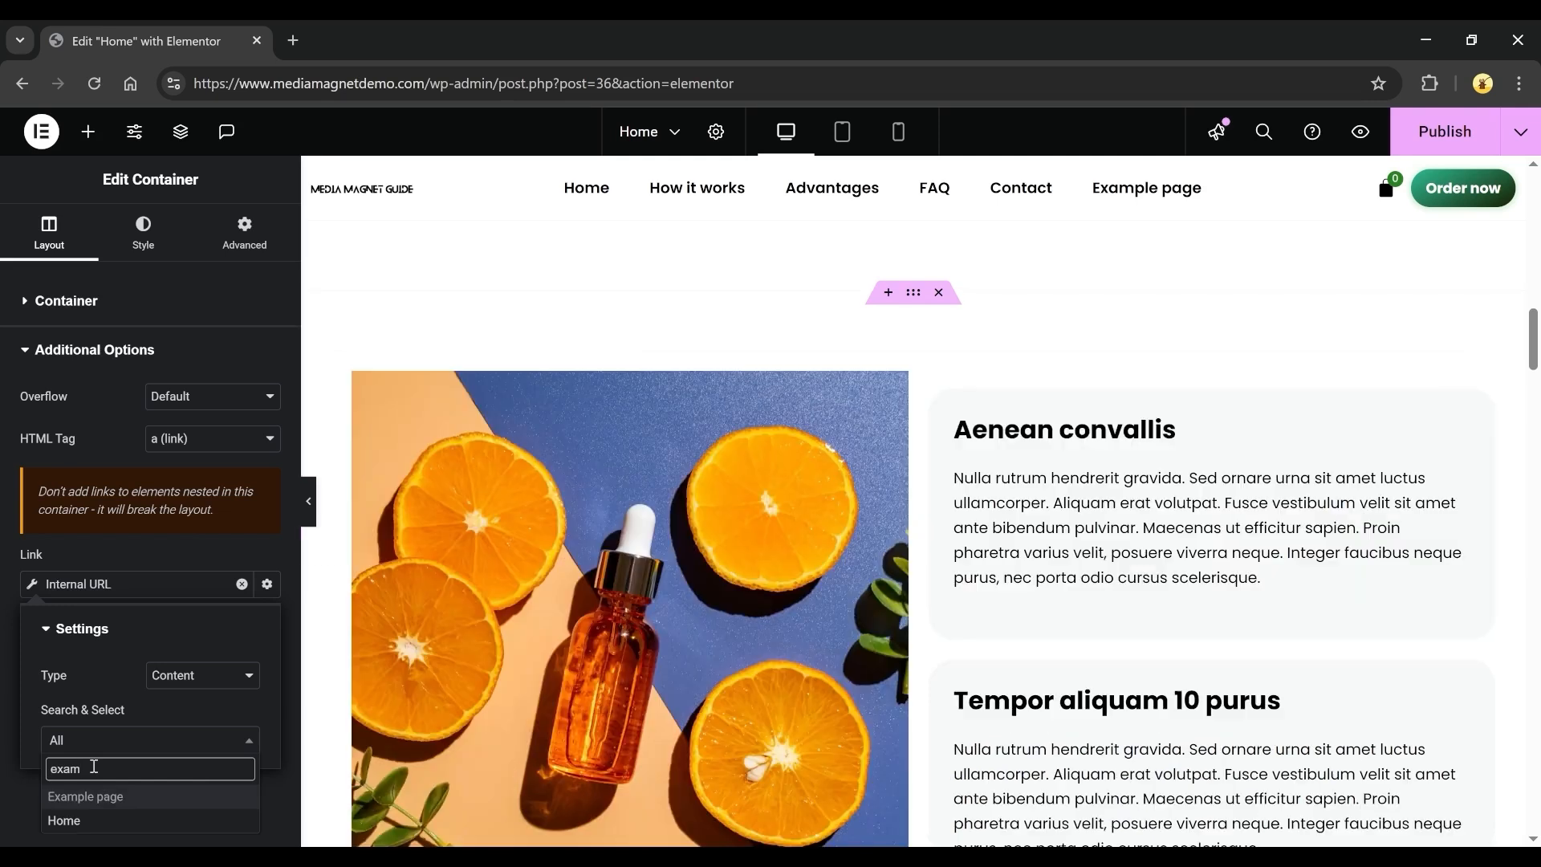
left_click(85, 796)
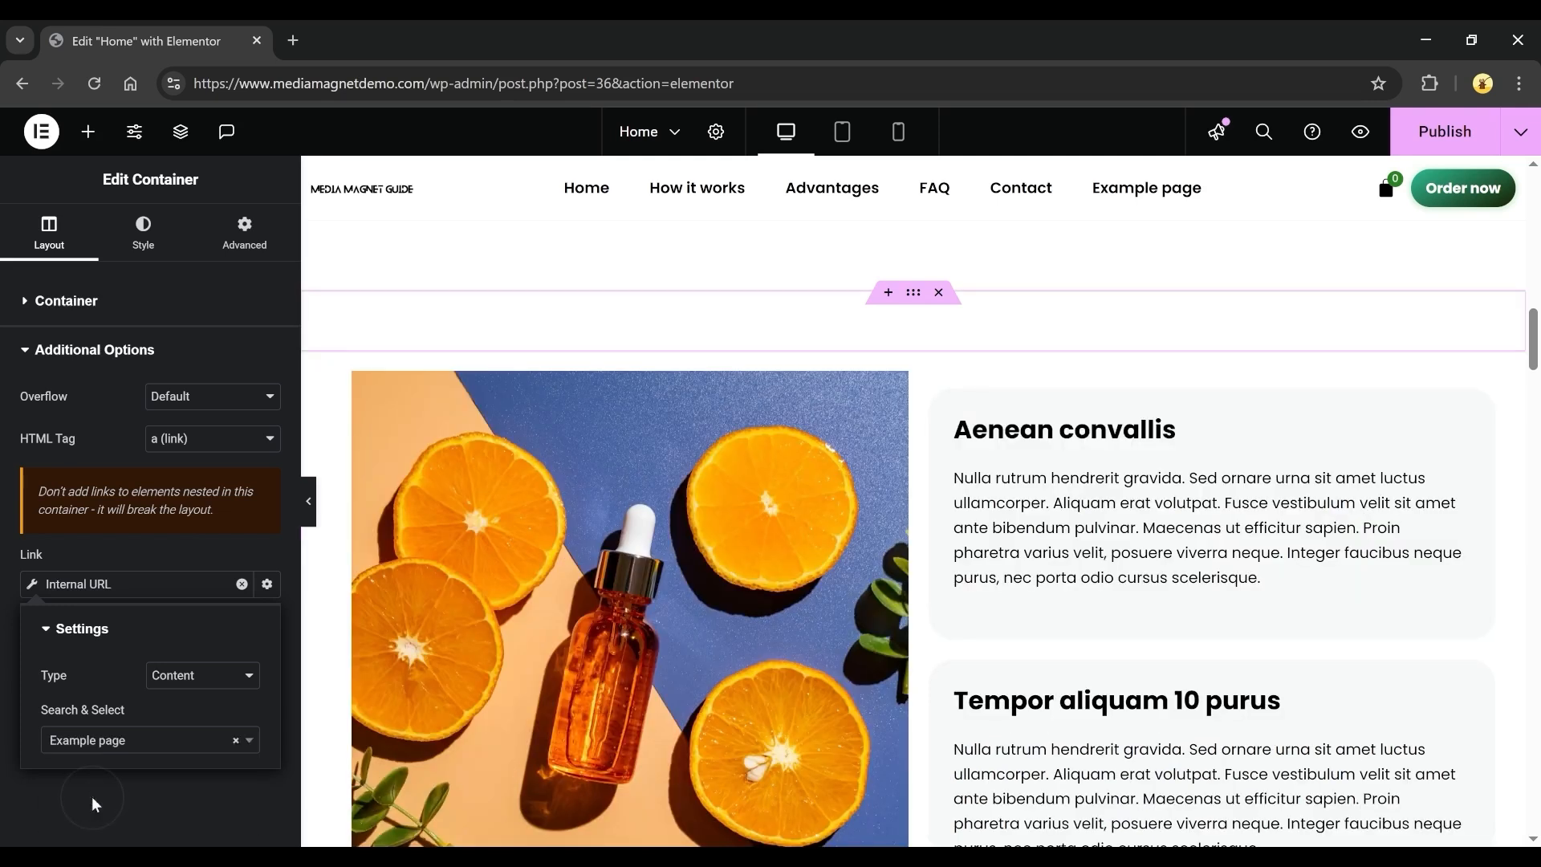
left_click(1443, 130)
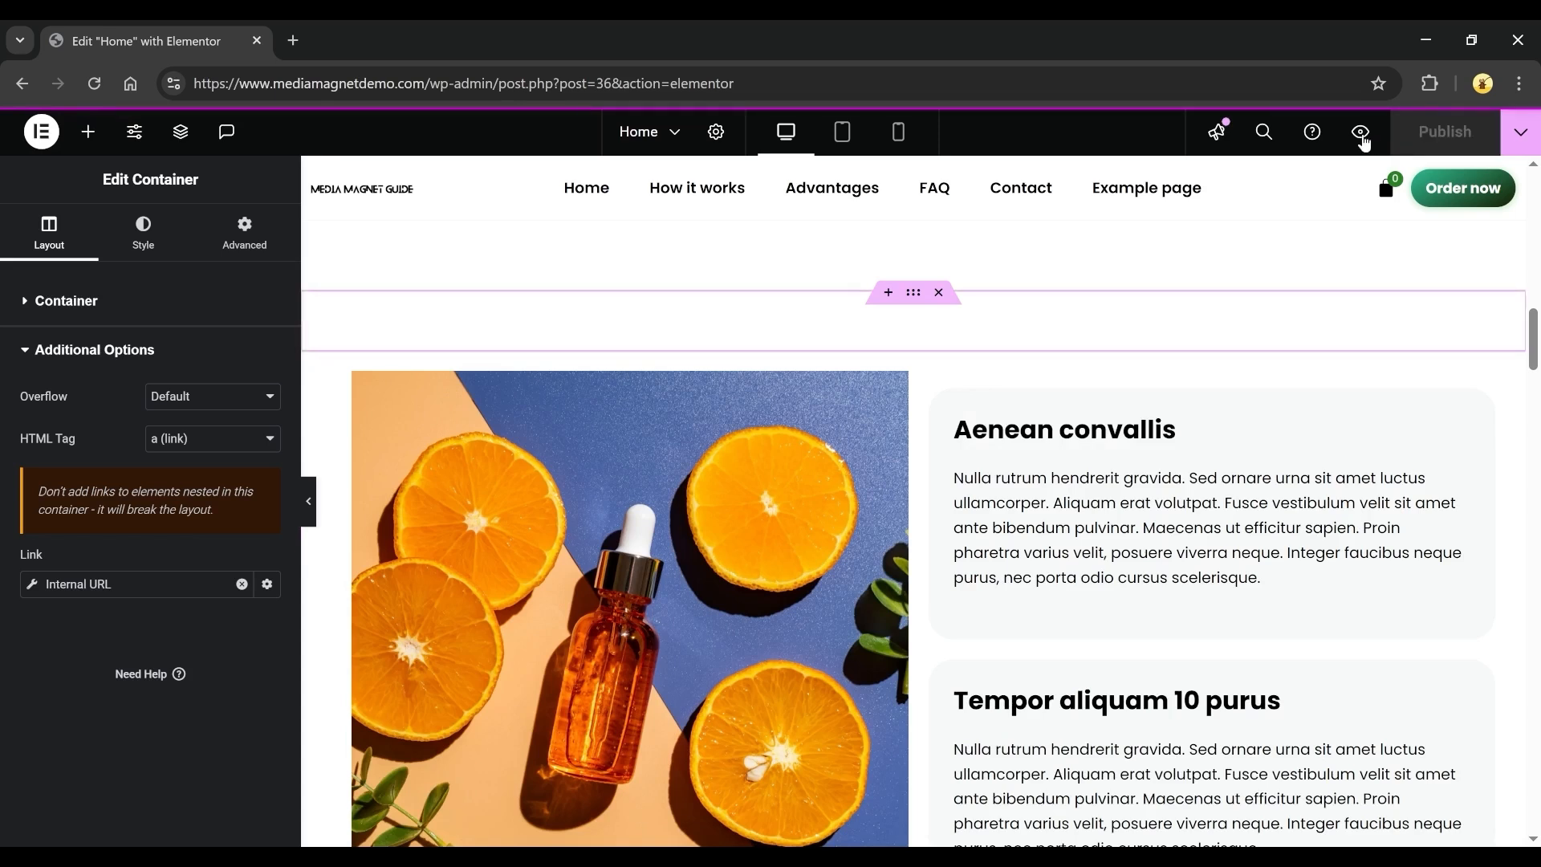
Step: Preview the Home page, follow the linked section to the Example page, and return to the editor
left_click(1361, 130)
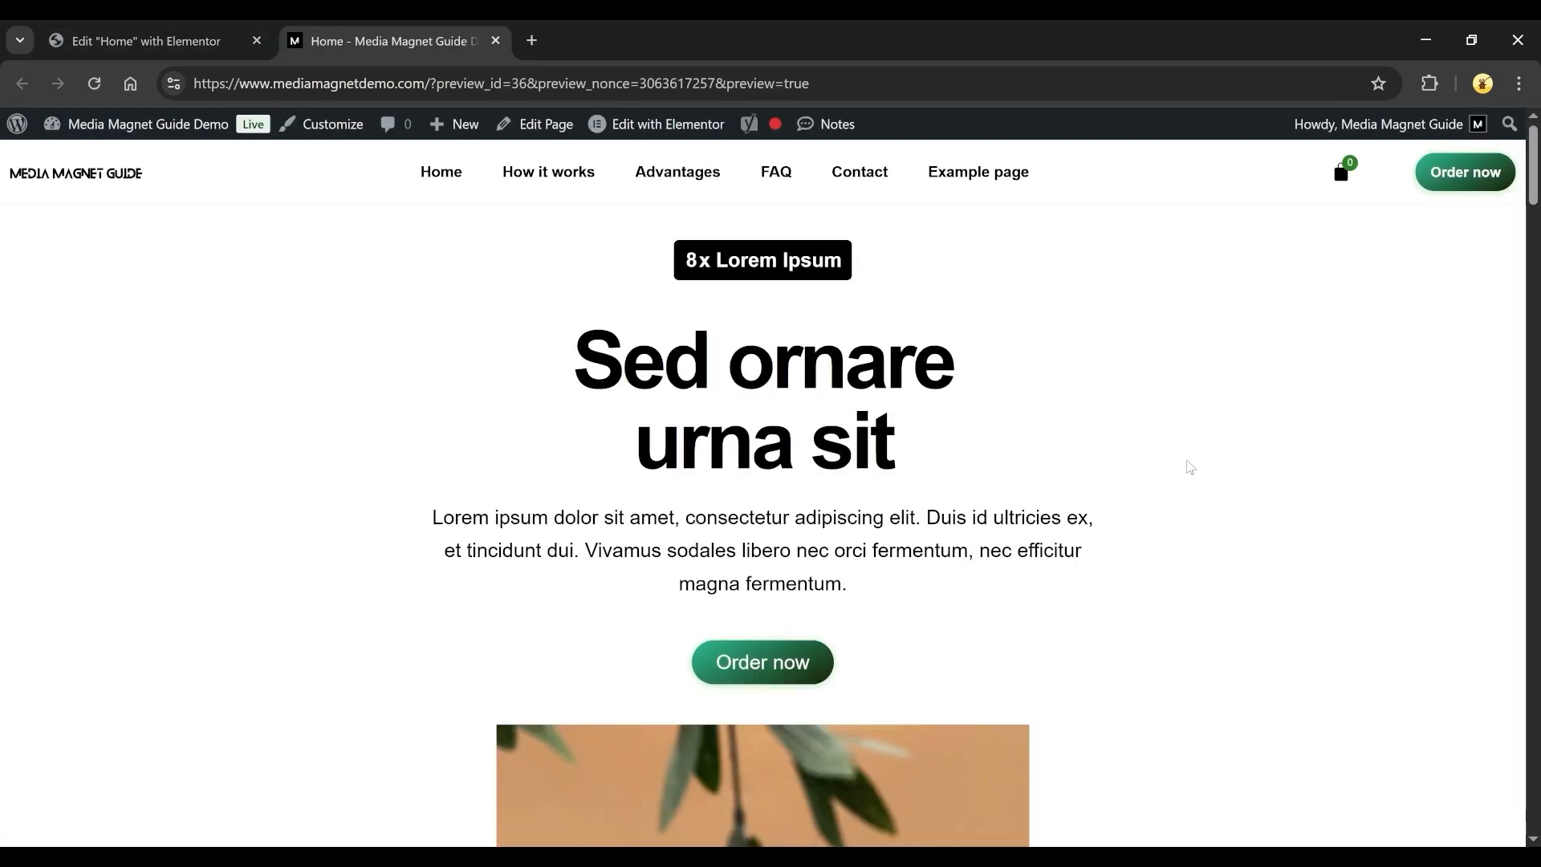
scroll("down", 3)
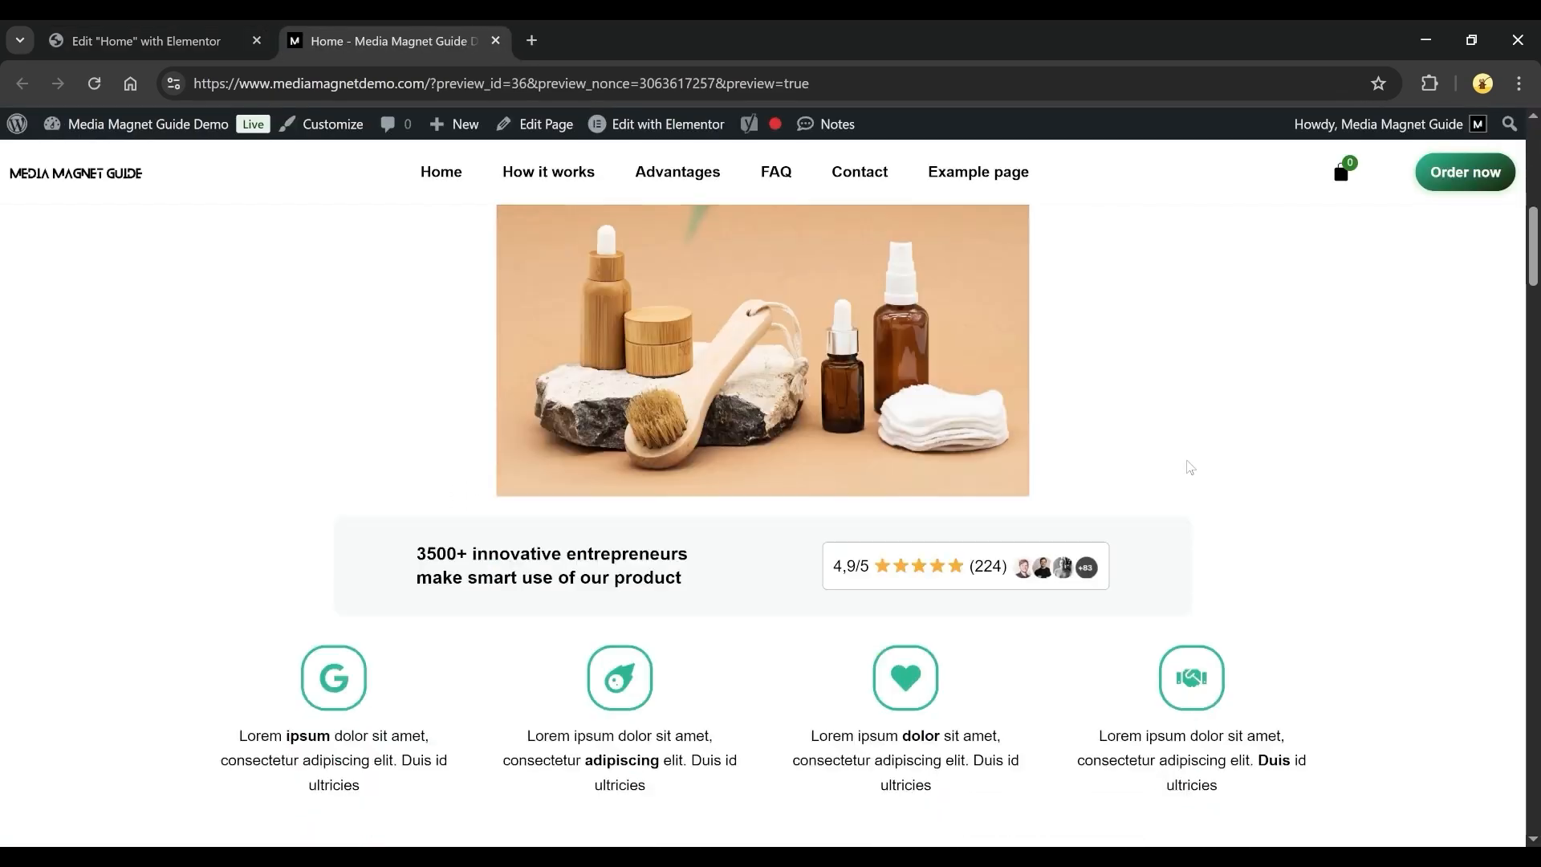
scroll("down", 3)
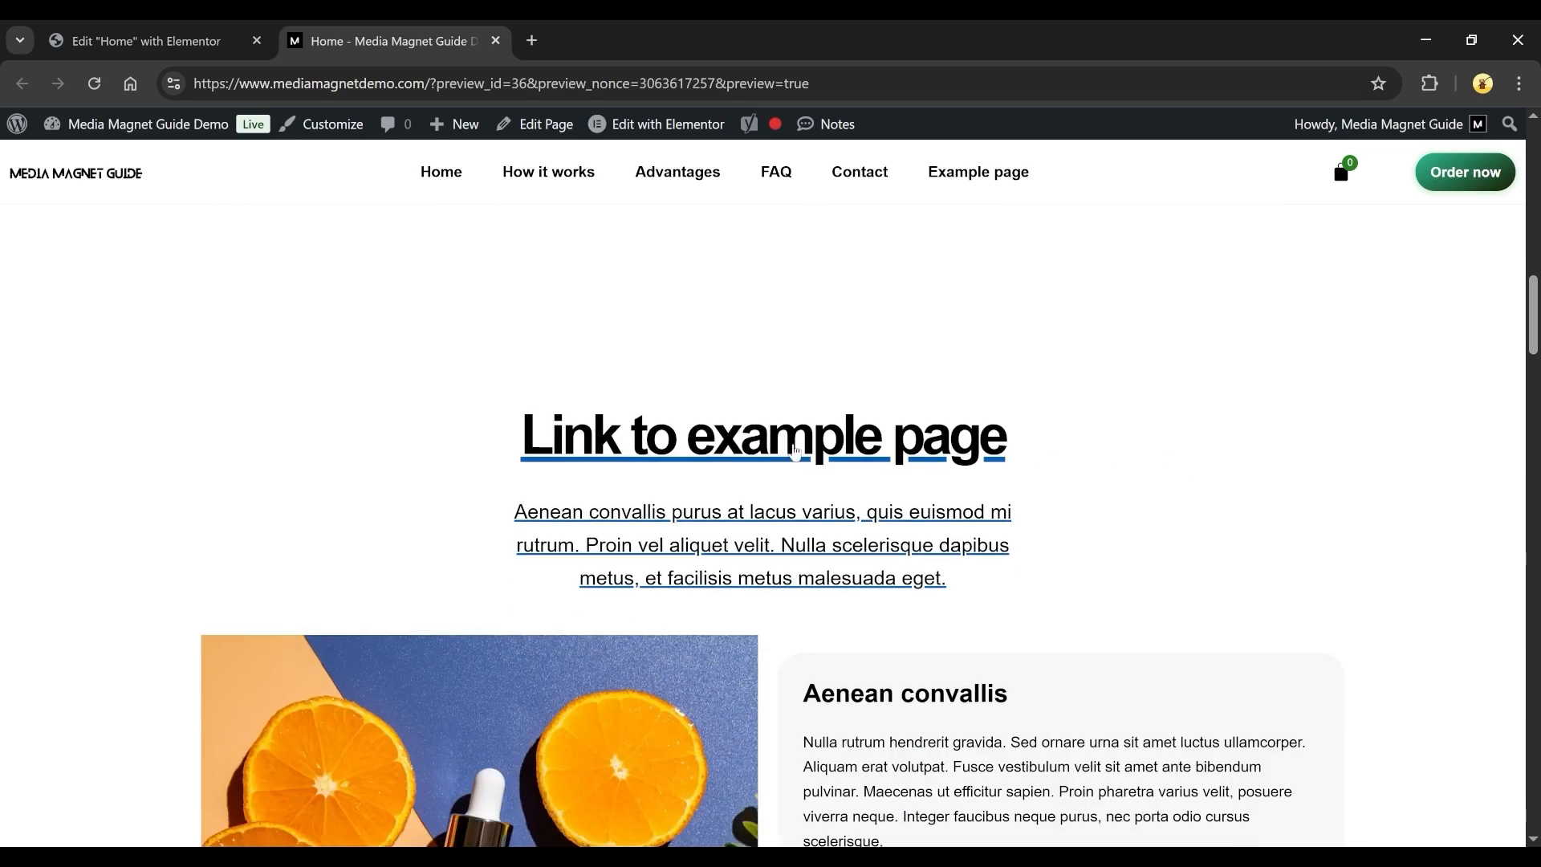
left_click(761, 437)
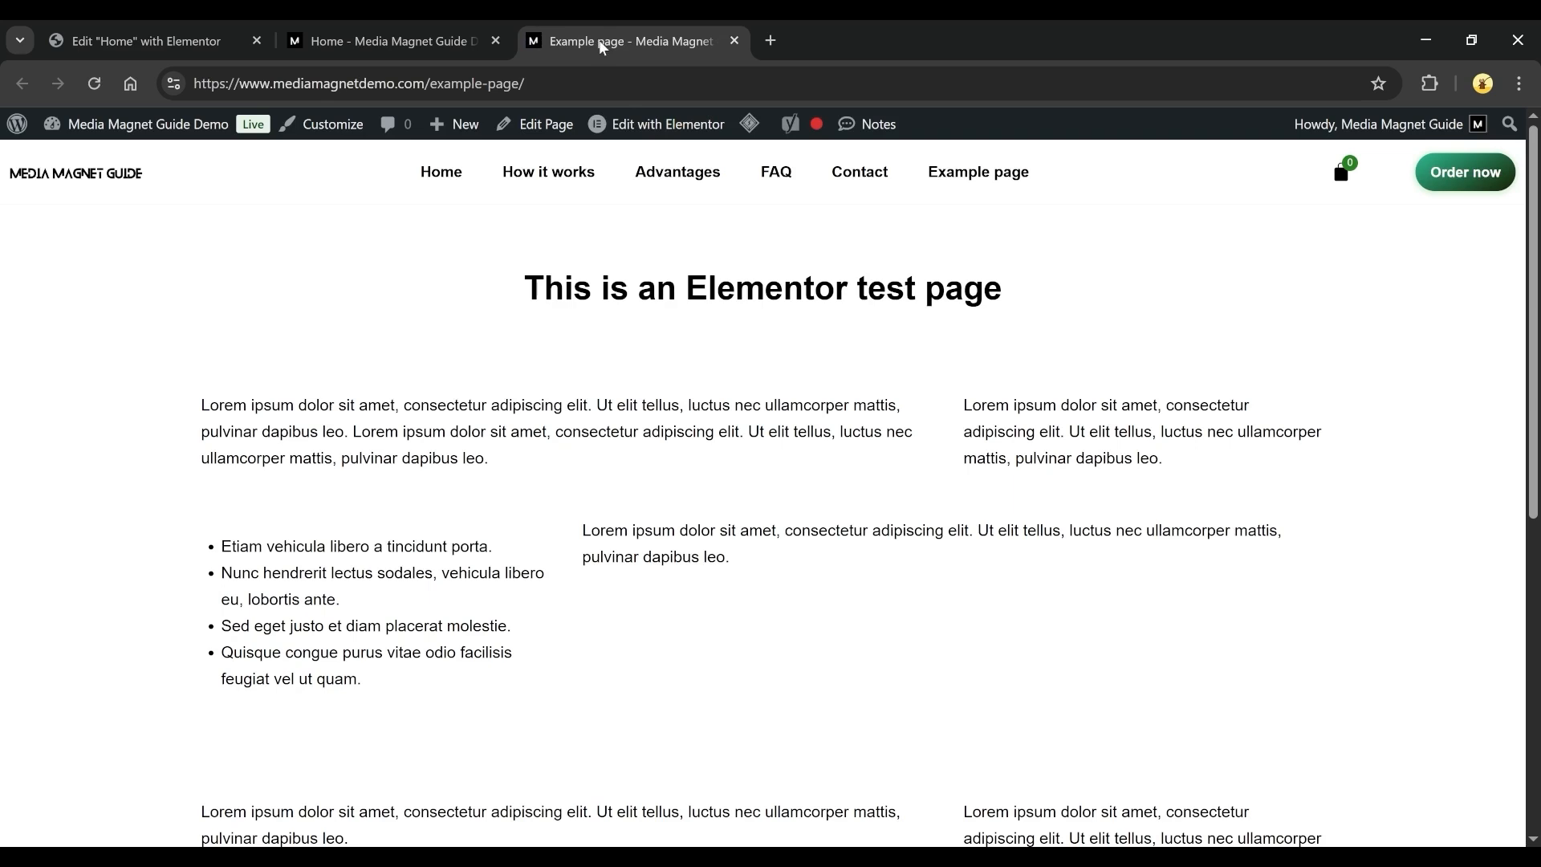
left_click(138, 42)
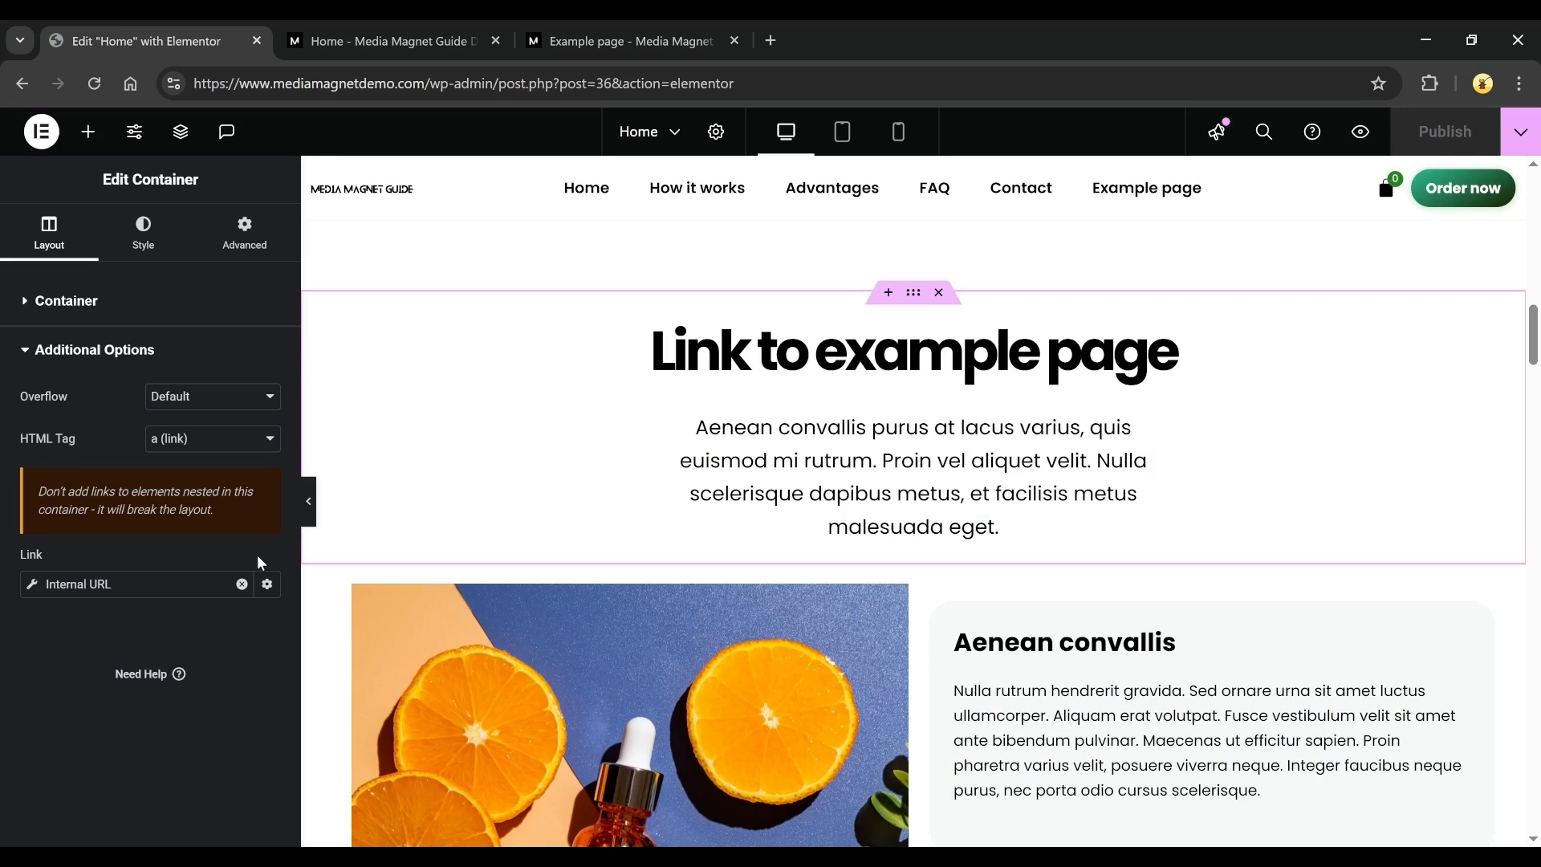
Step: Replace the internal link with google.com set to open in a new window, then preview the page
left_click(265, 584)
type("google.com")
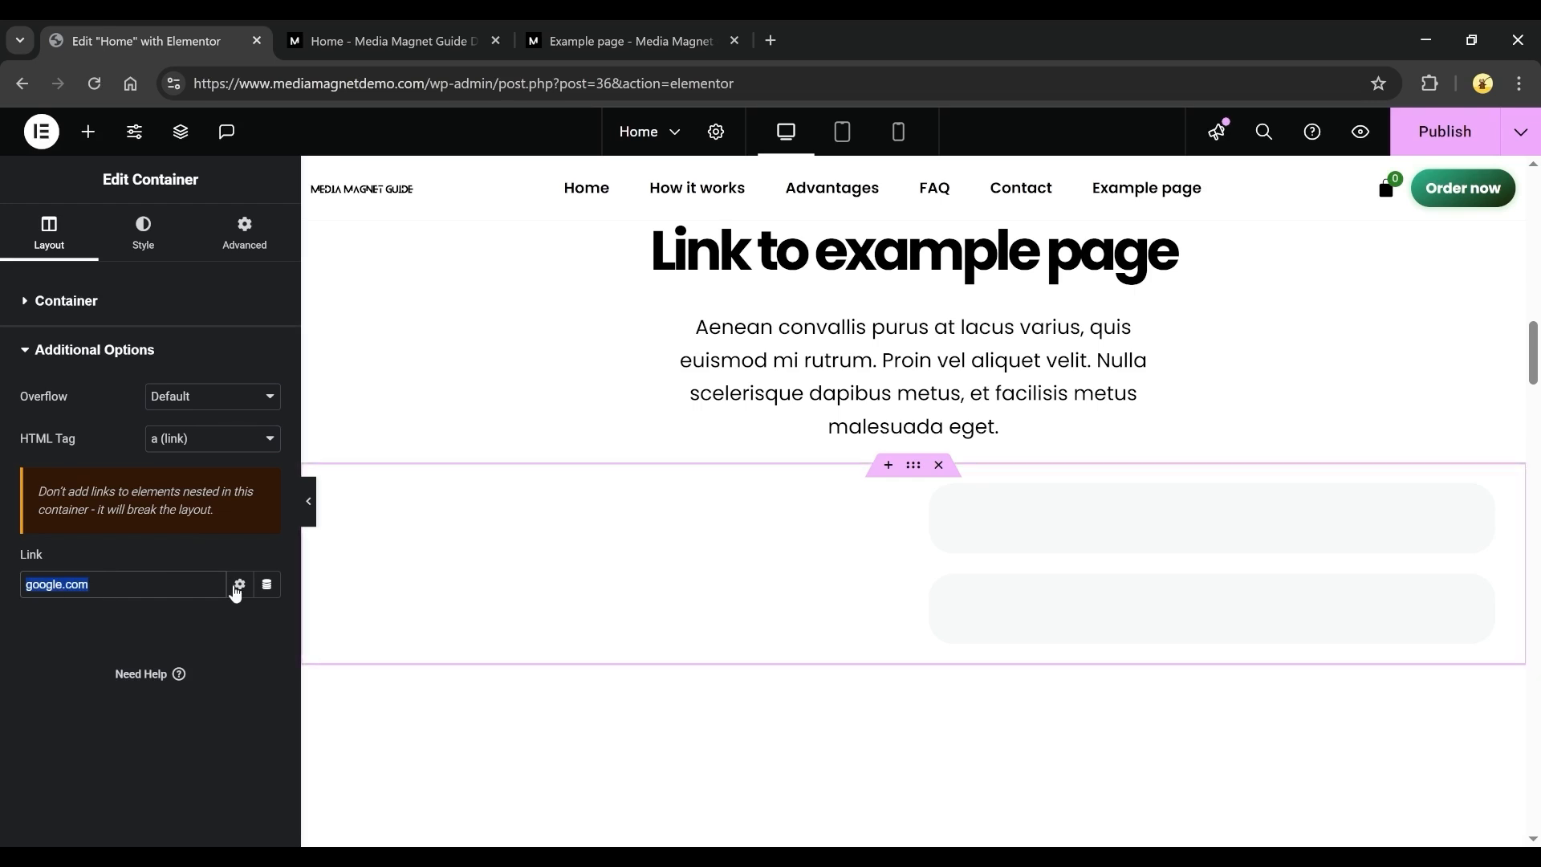
left_click(239, 585)
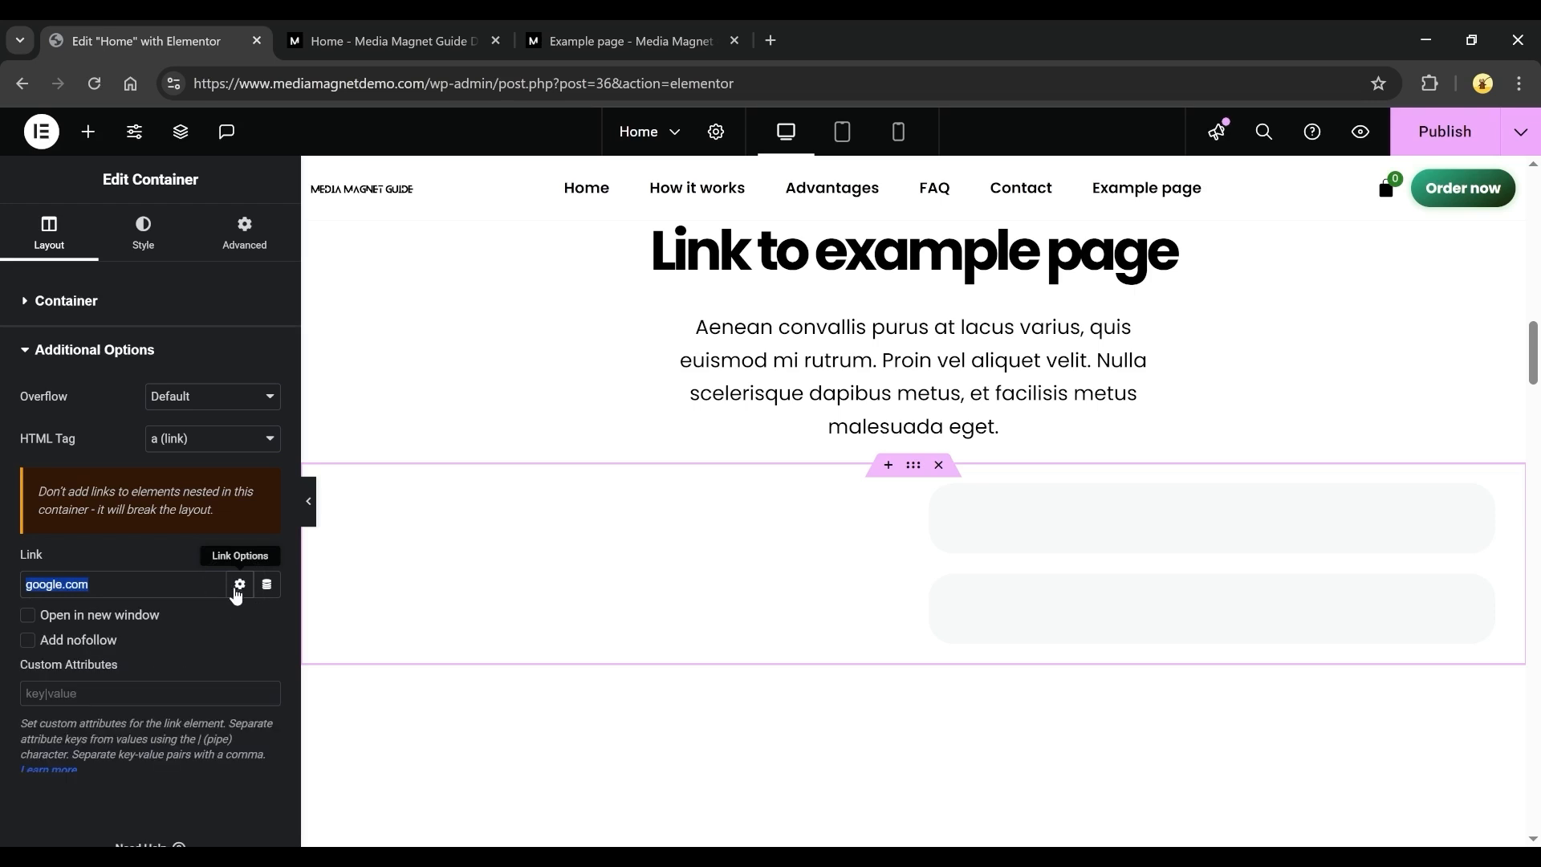
mouse_move(236, 595)
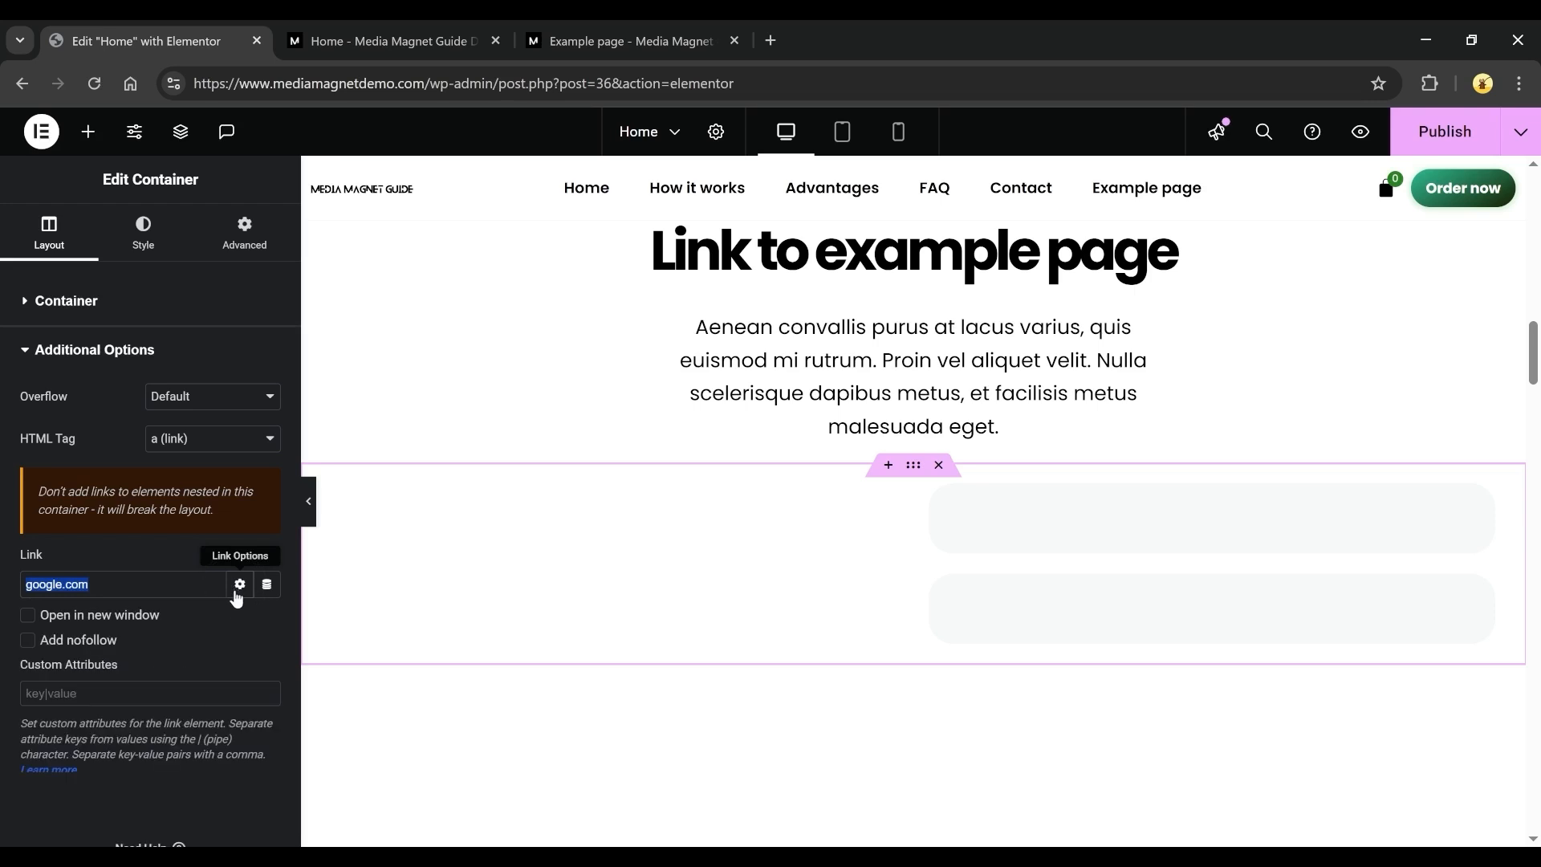
left_click(27, 614)
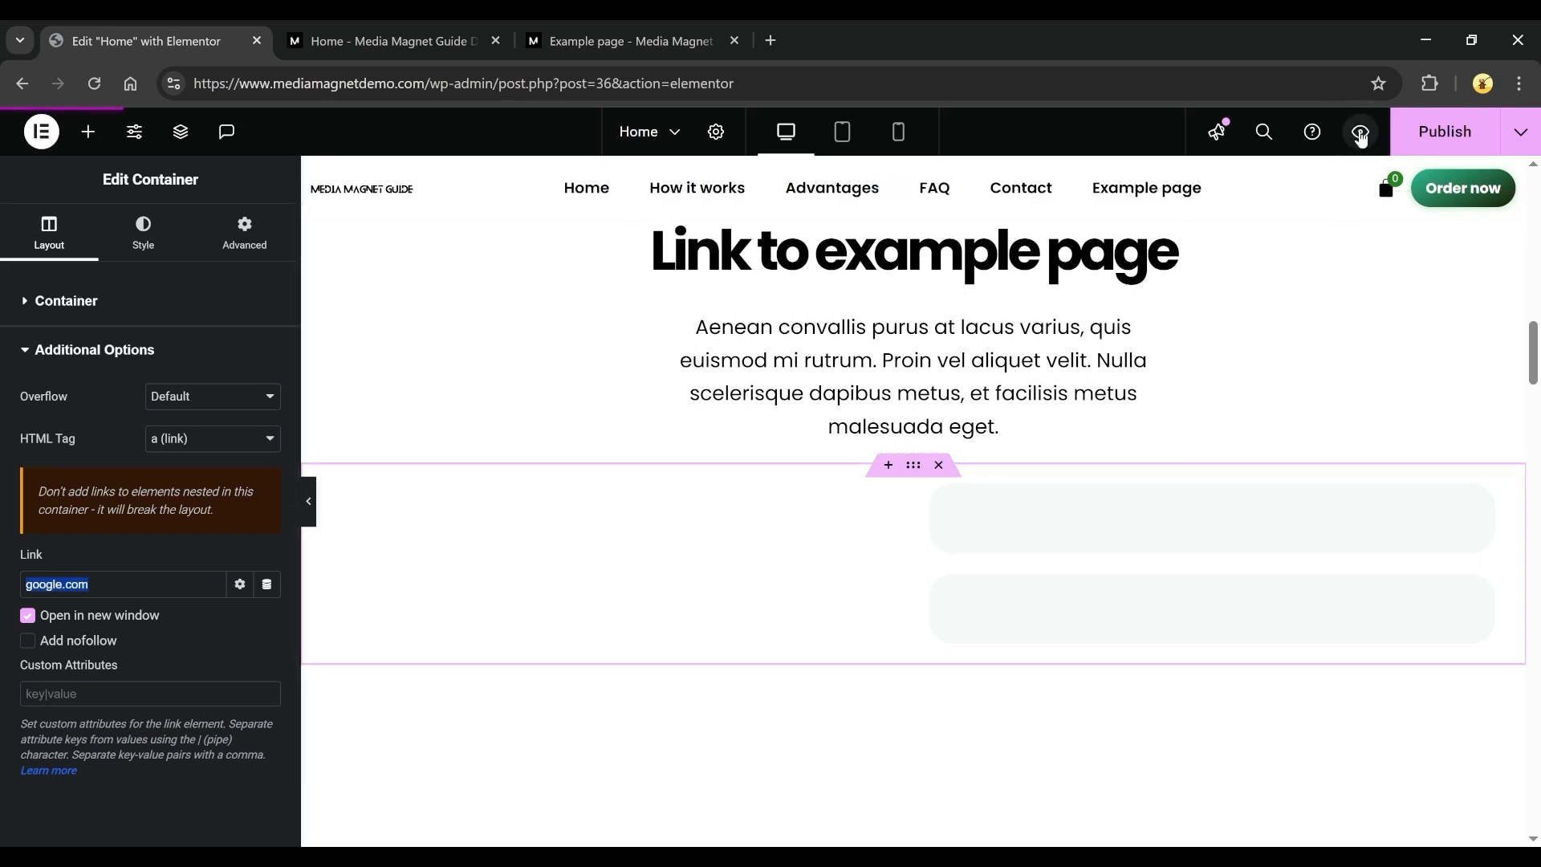
left_click(389, 40)
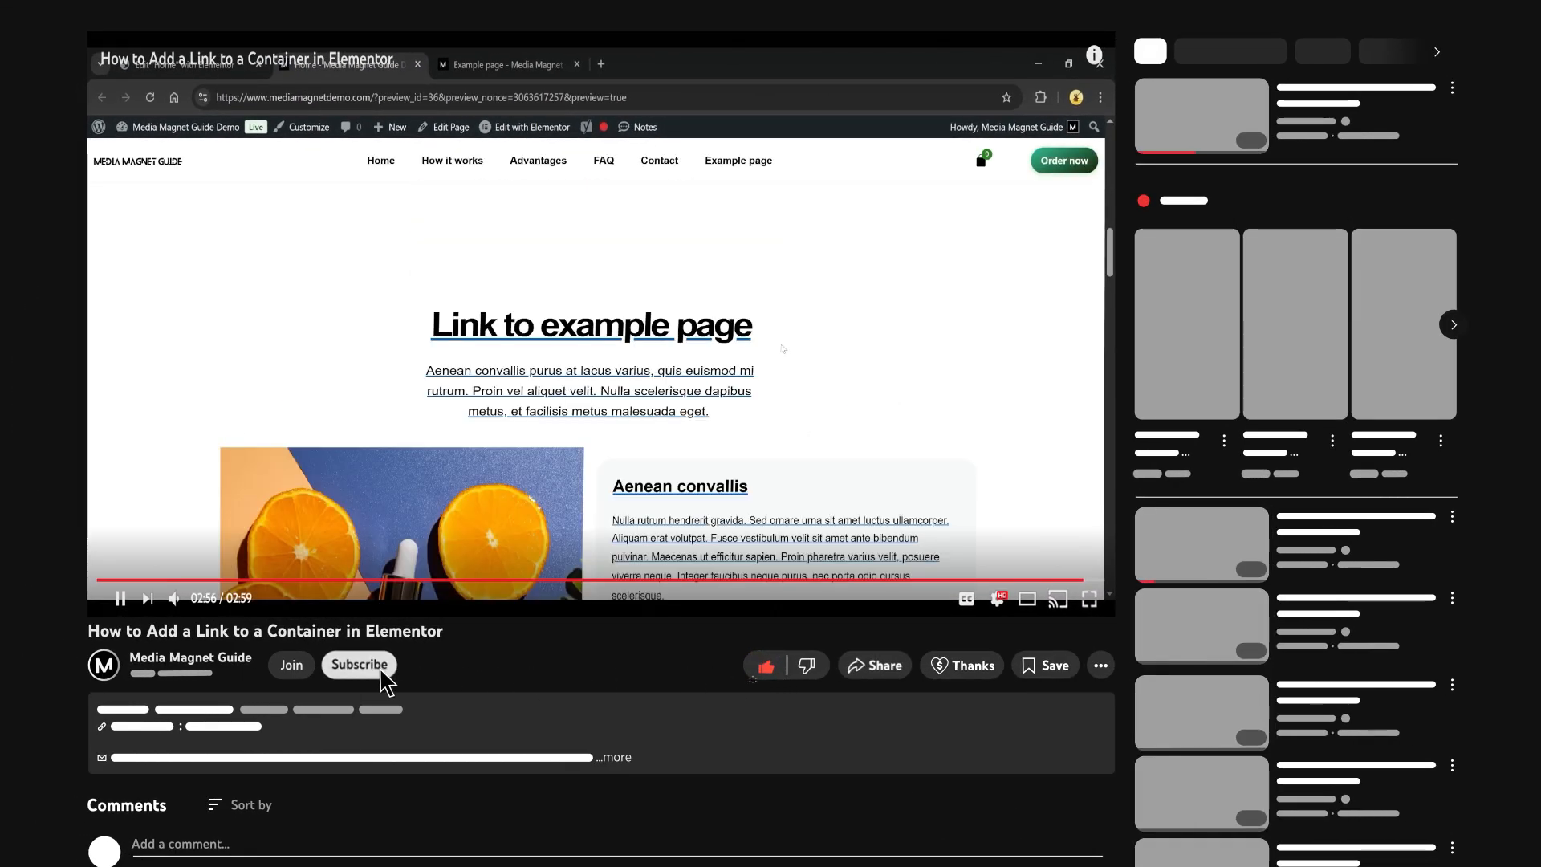
left_click(358, 665)
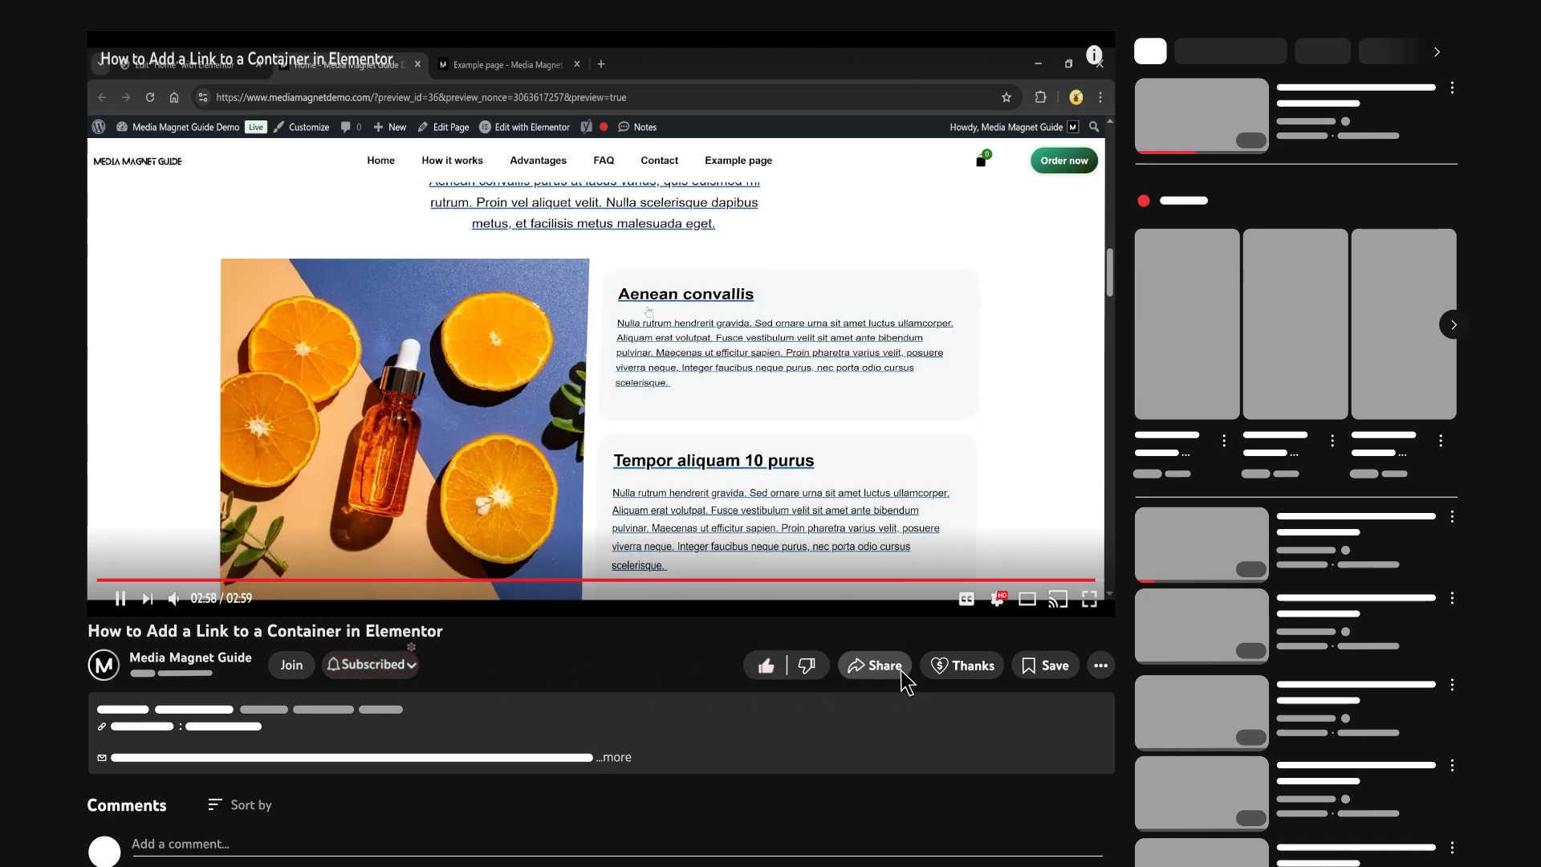